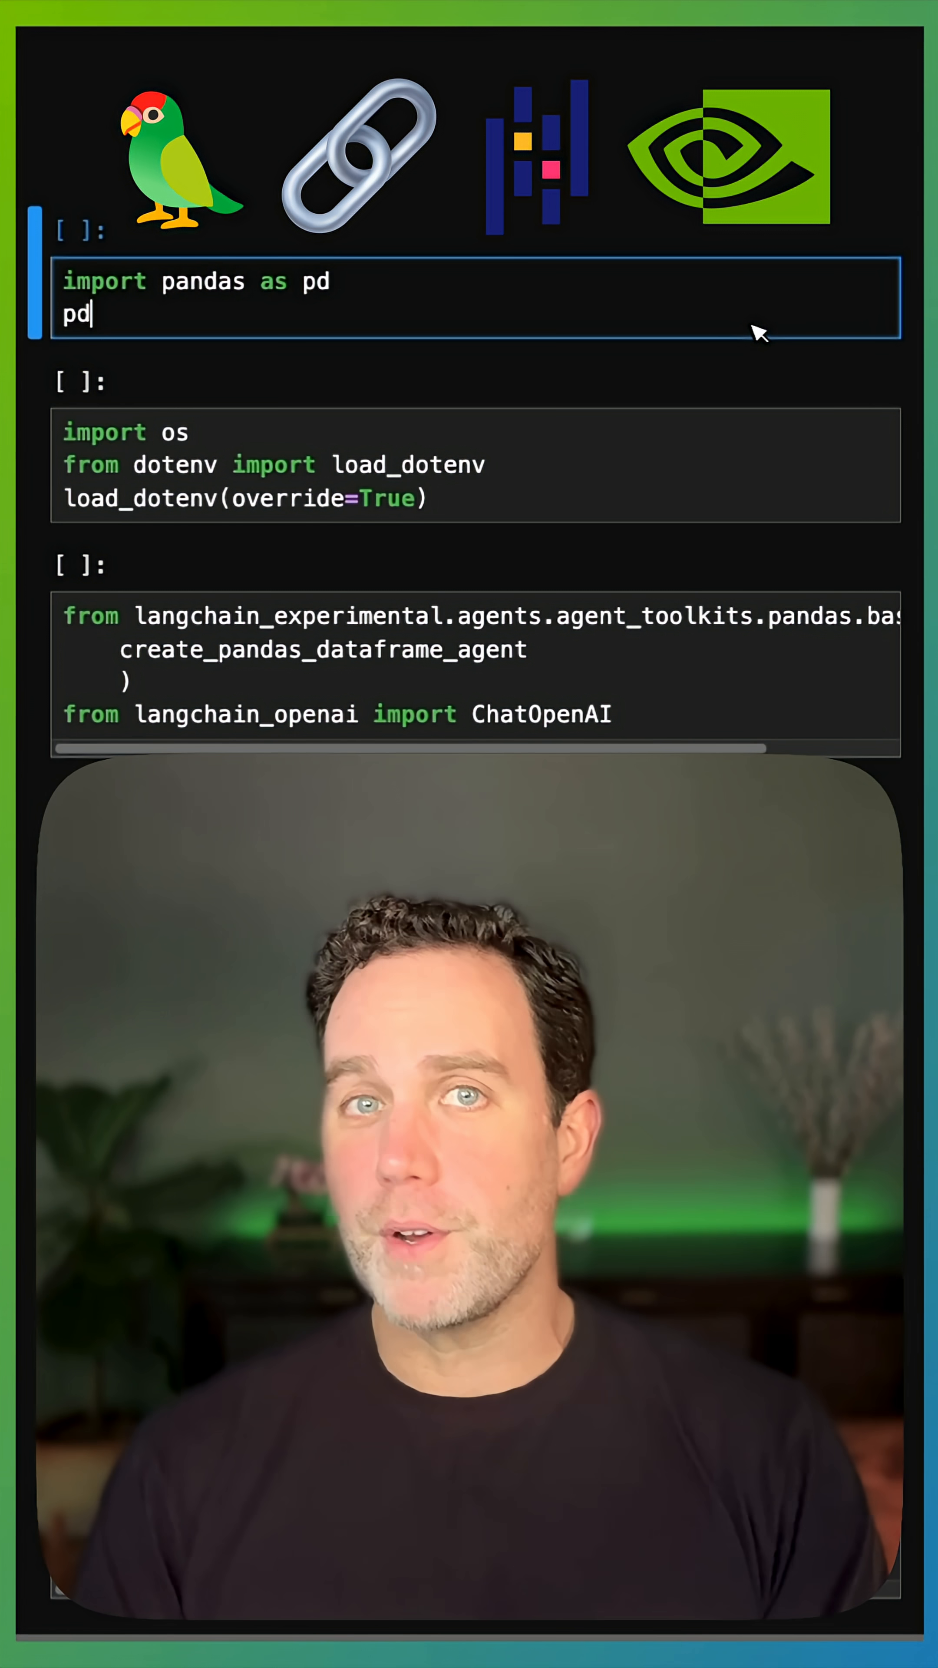
Step: Run the pandas import and agent import cells, then scroll to the taxi data loading cell
{"action": "key", "text": "shift+enter"}
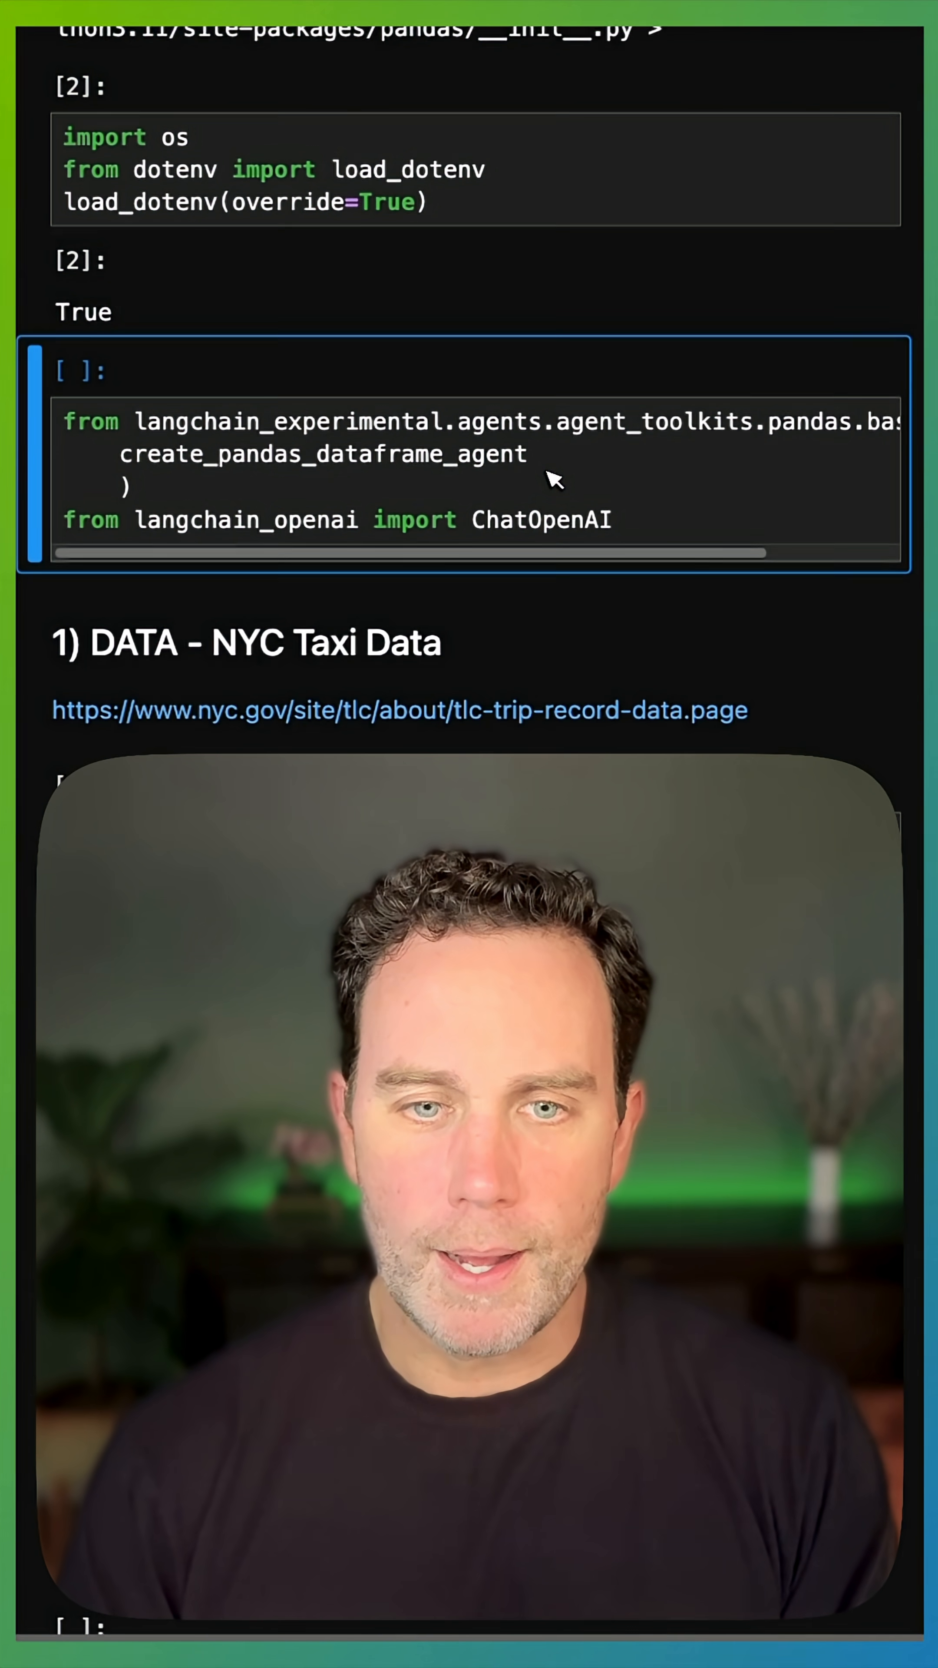
{"action": "key", "text": "shift+enter"}
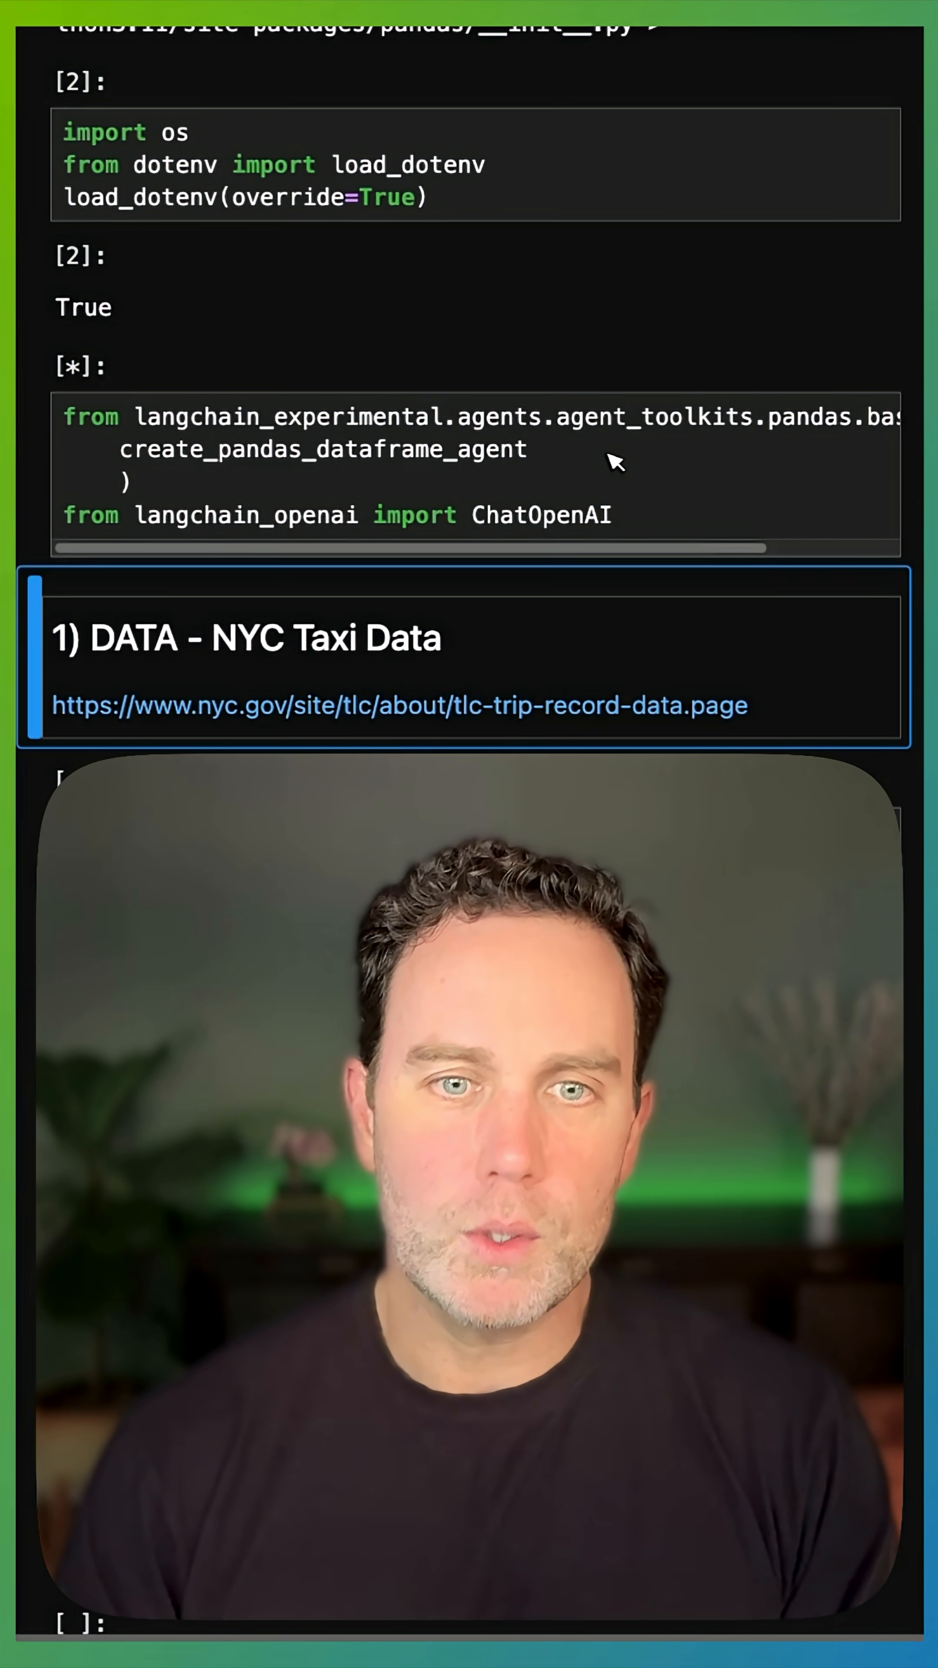
{"action": "scroll", "scroll_direction": "down", "scroll_amount": 3}
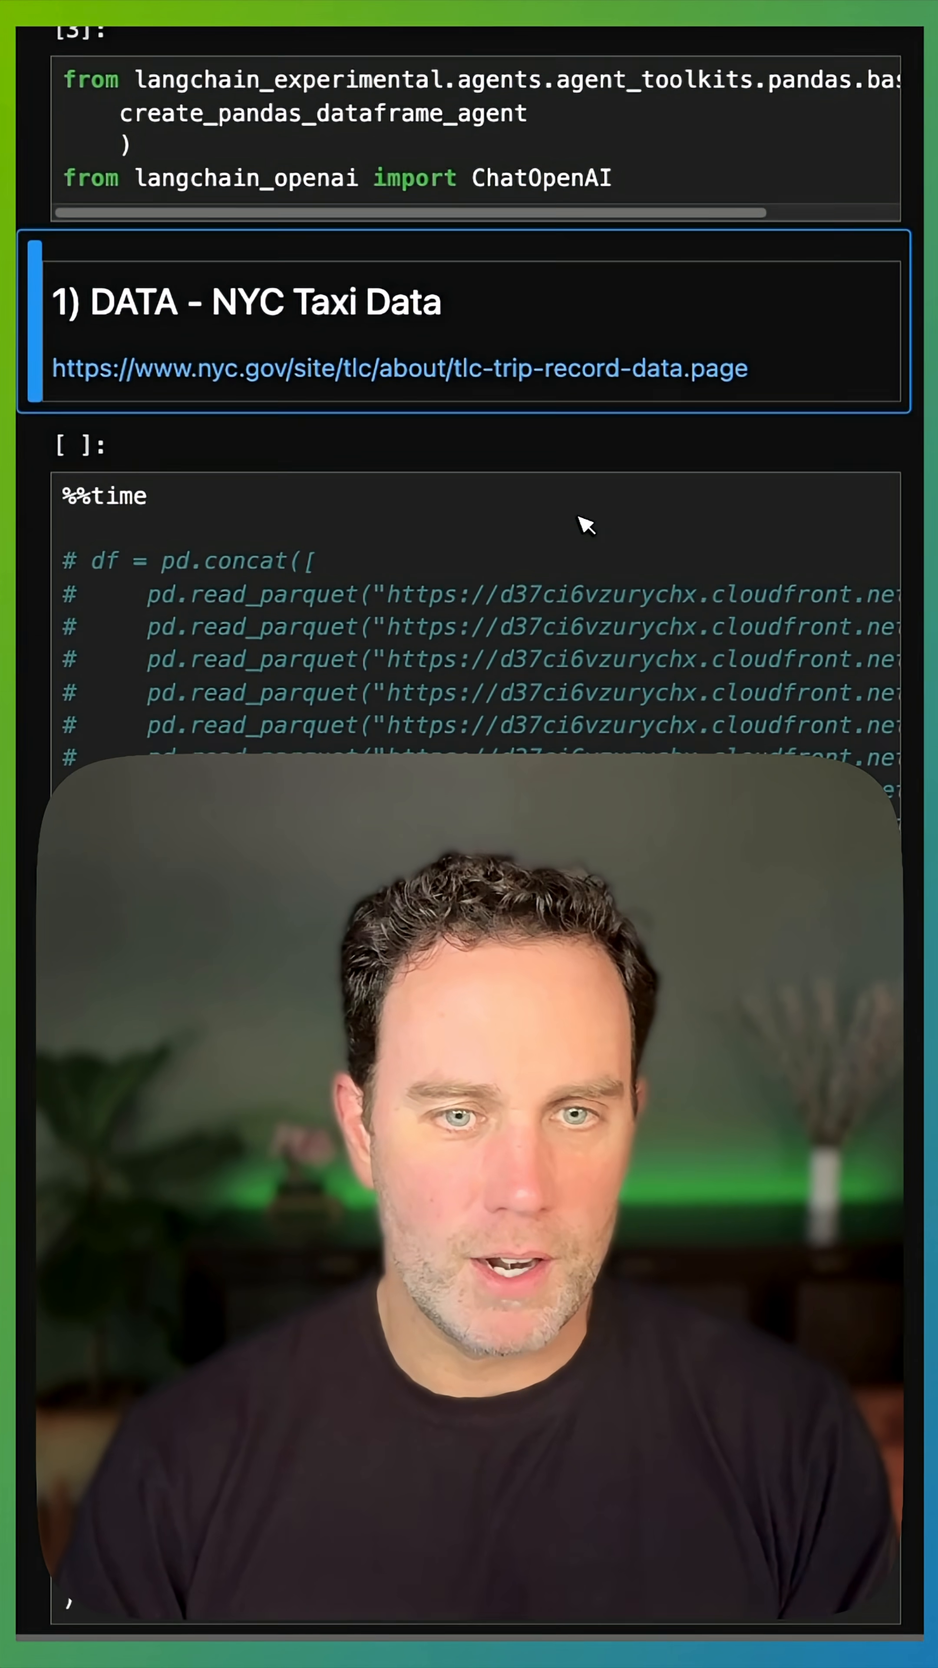
{"action": "scroll", "scroll_direction": "down", "scroll_amount": 3}
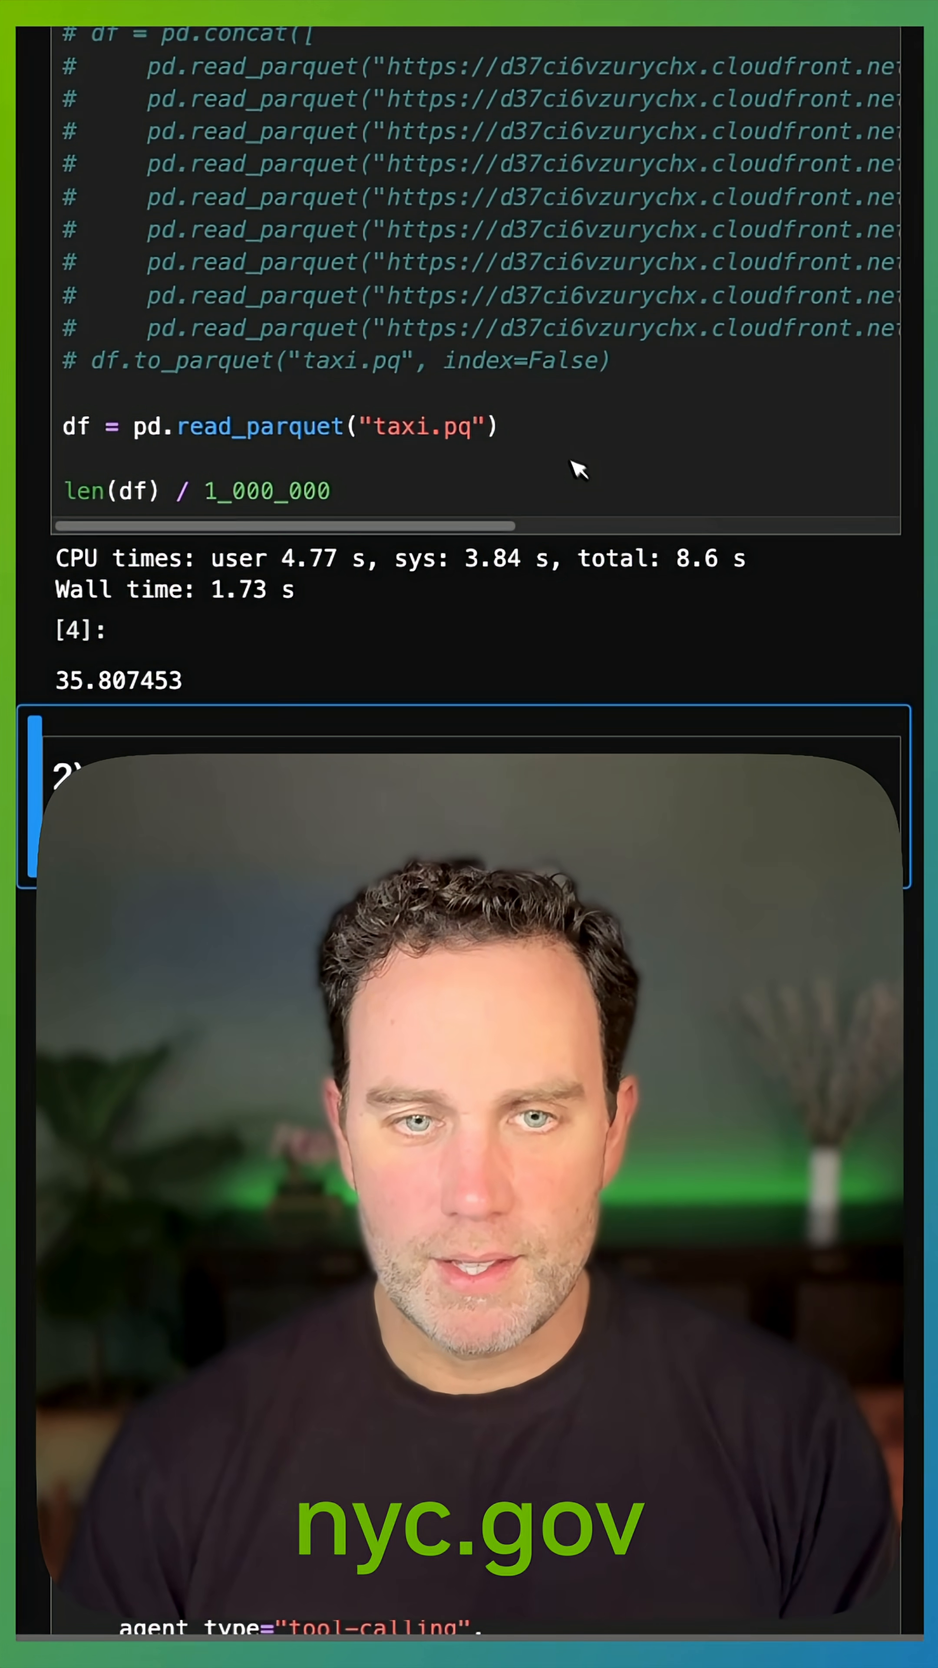
Step: Add the comment "# 1.73 s — CPU" below the read_parquet line
{"action": "type", "text": "#"}
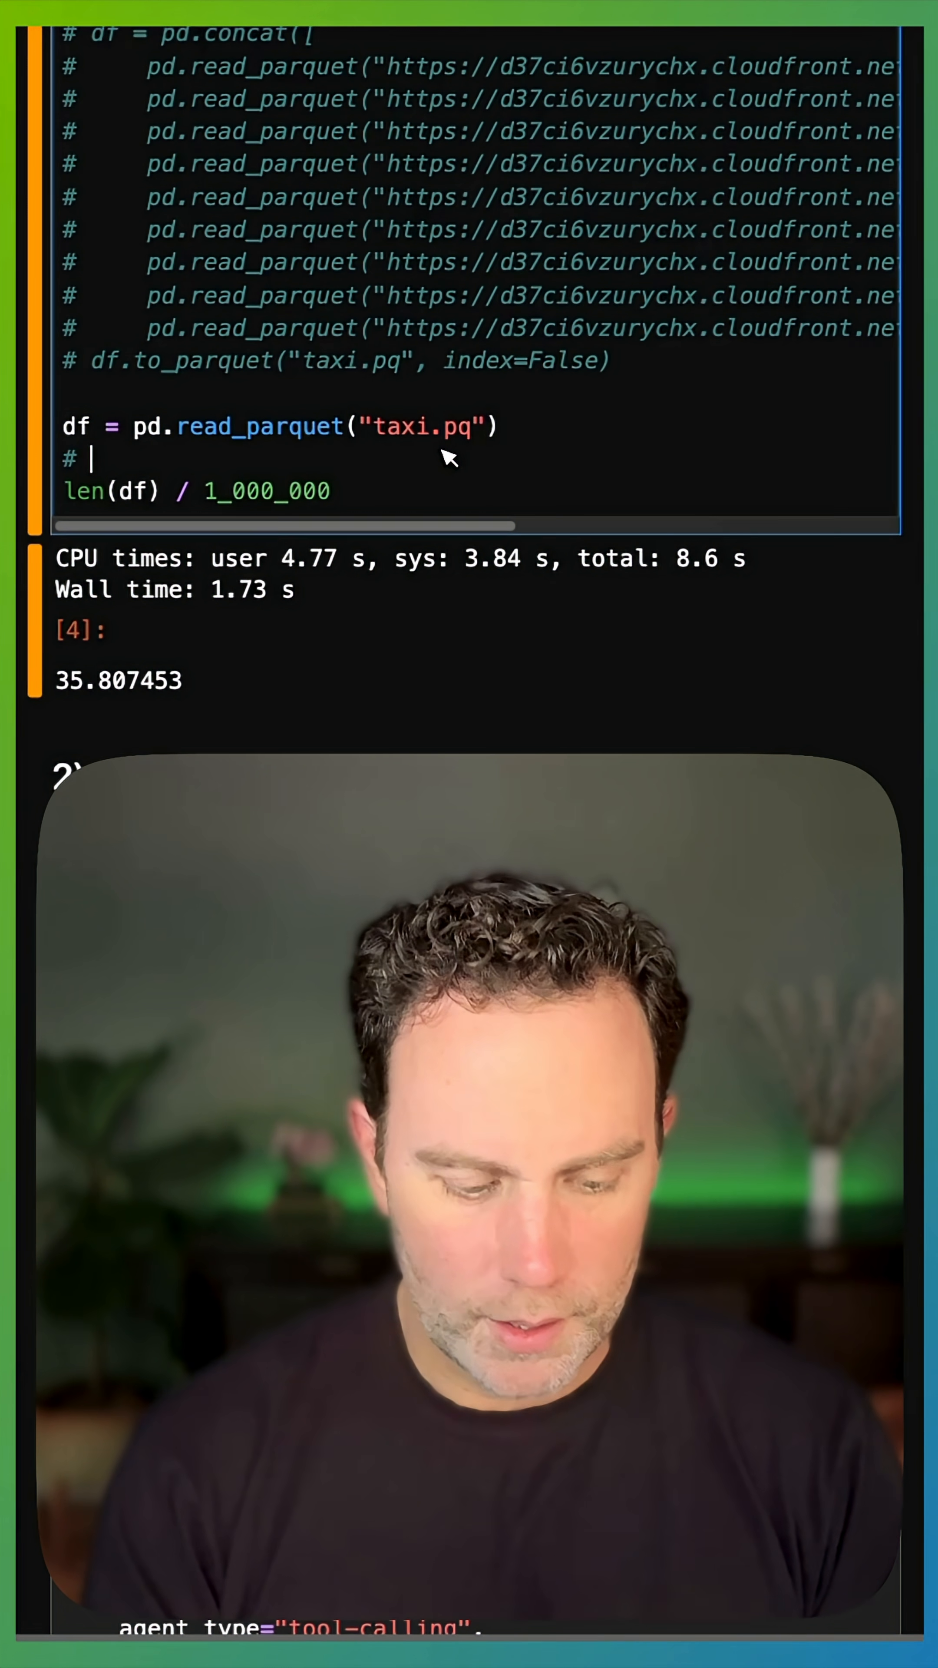
{"action": "type", "text": "`.7="}
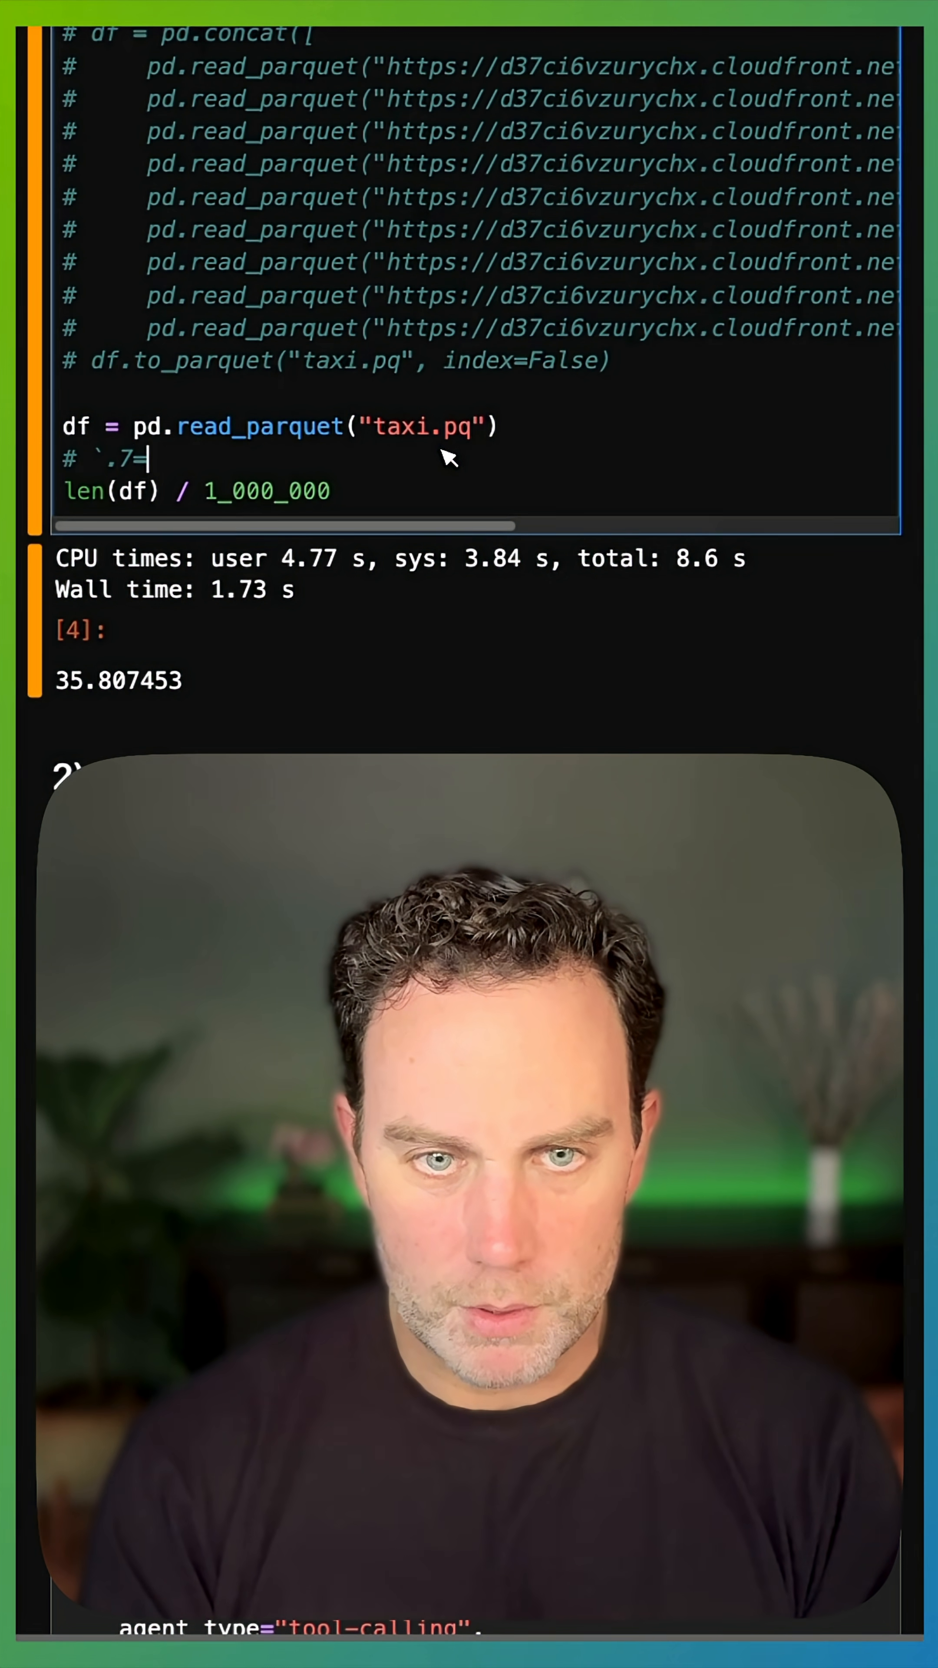
{"action": "type", "text": "1.73"}
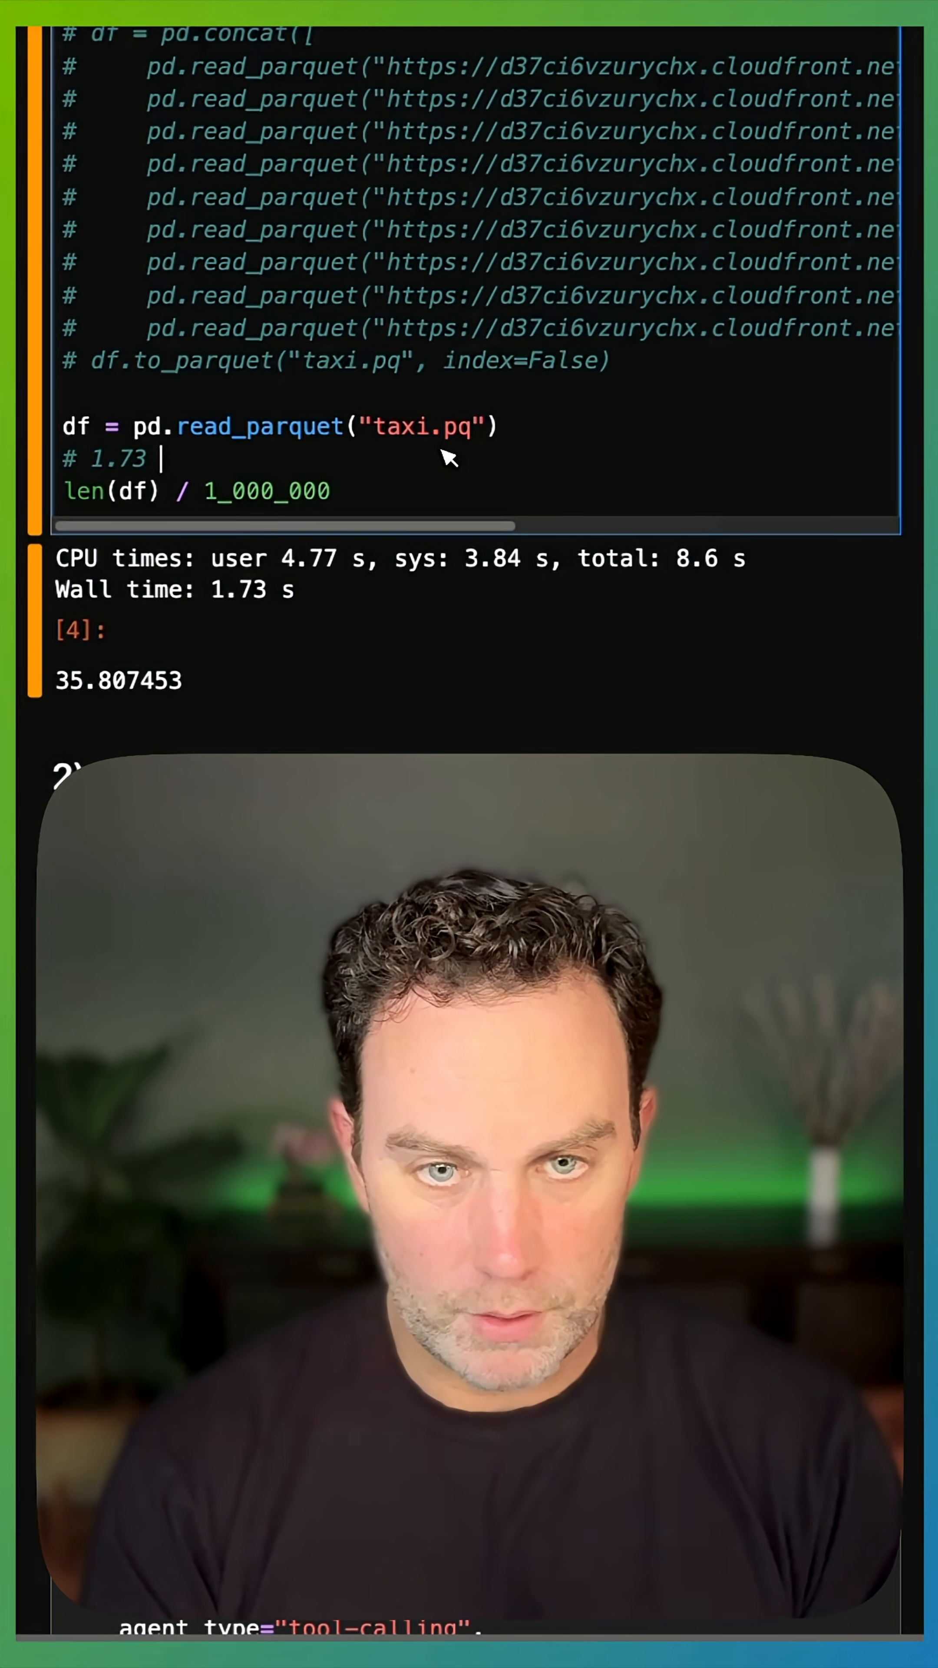
{"action": "type", "text": "s — CPU"}
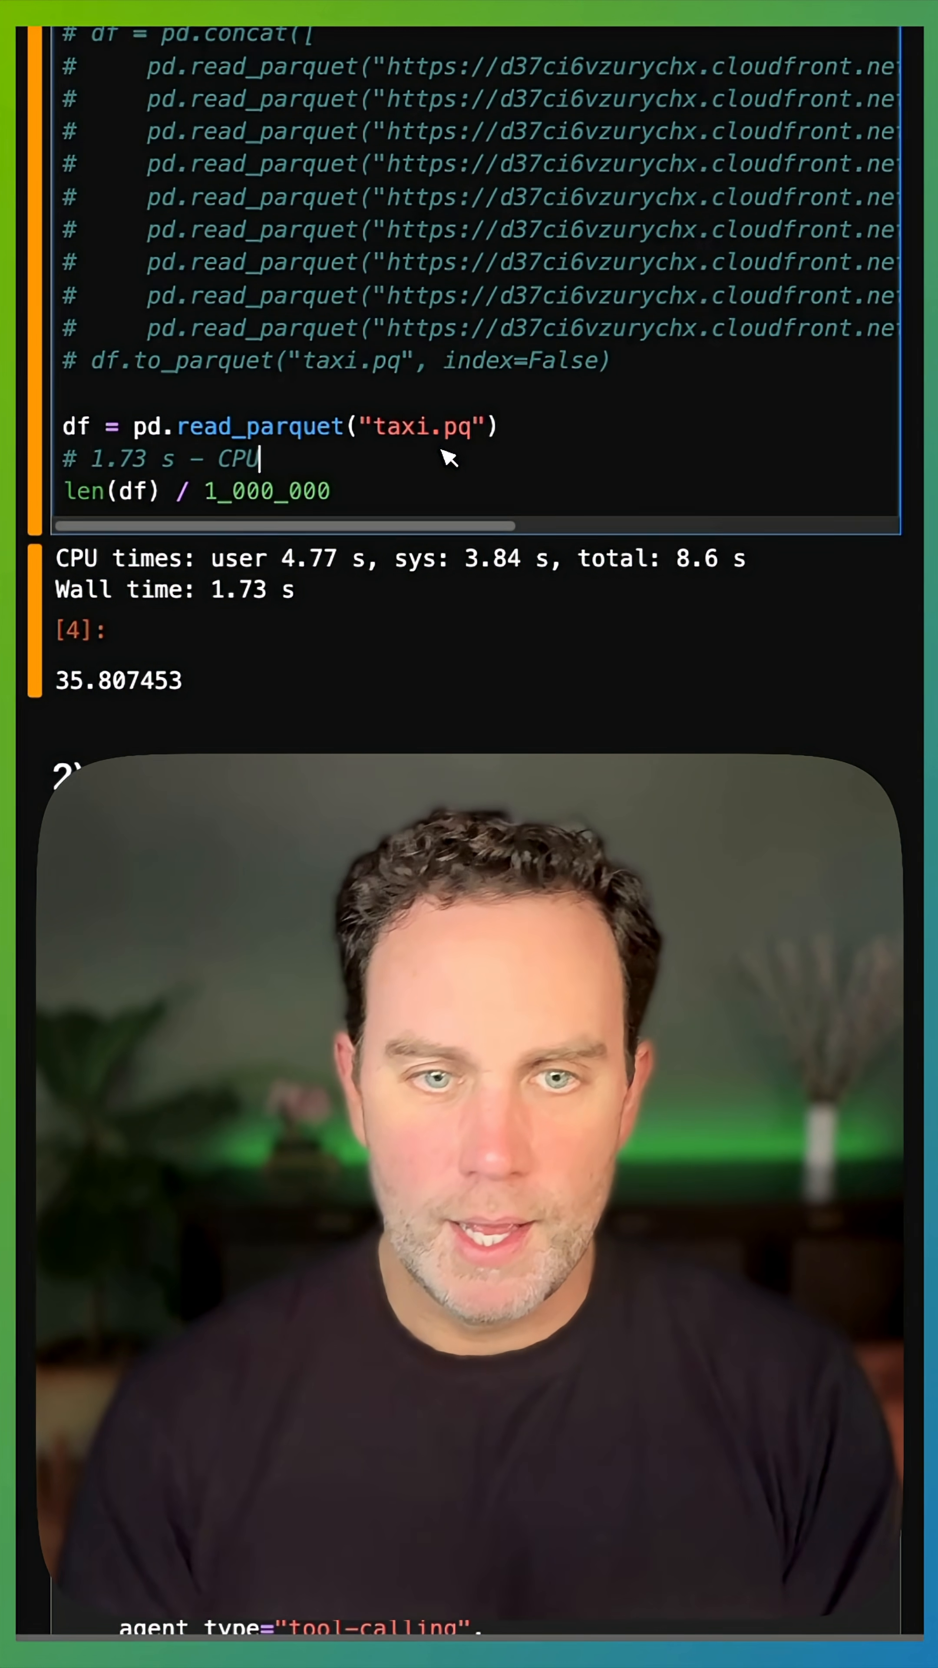
{"action": "scroll", "scroll_direction": "down", "scroll_amount": 3}
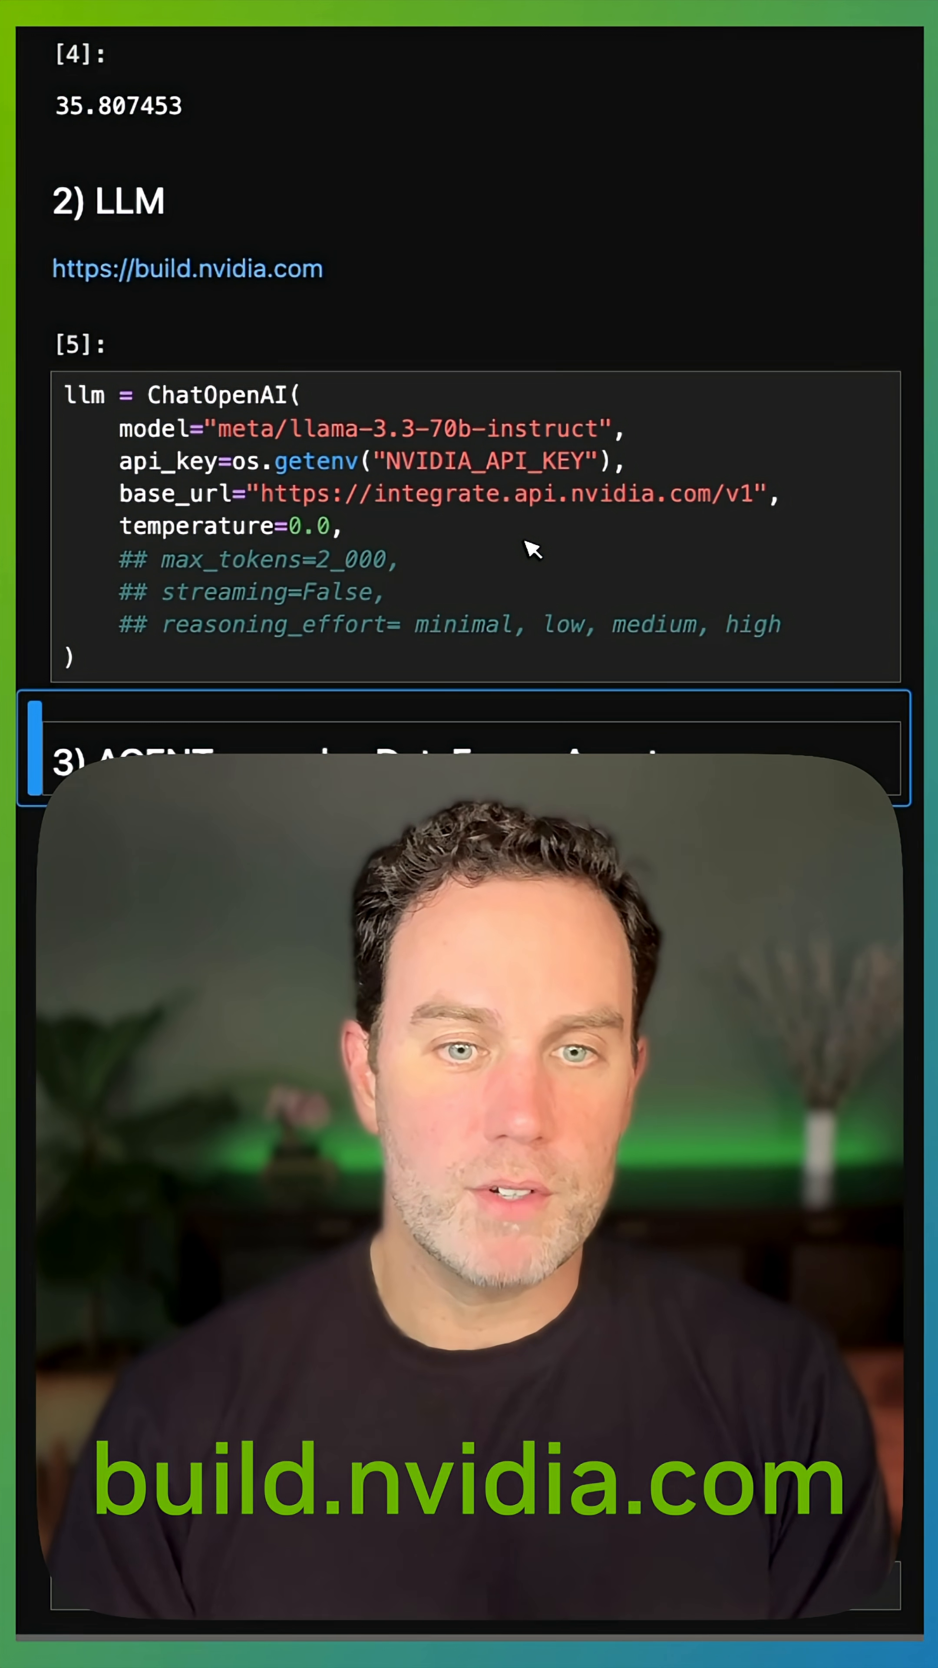
Step: Scroll down to the ChatOpenAI and pandas DataFrame agent cells
{"action": "scroll", "scroll_direction": "down", "scroll_amount": 3}
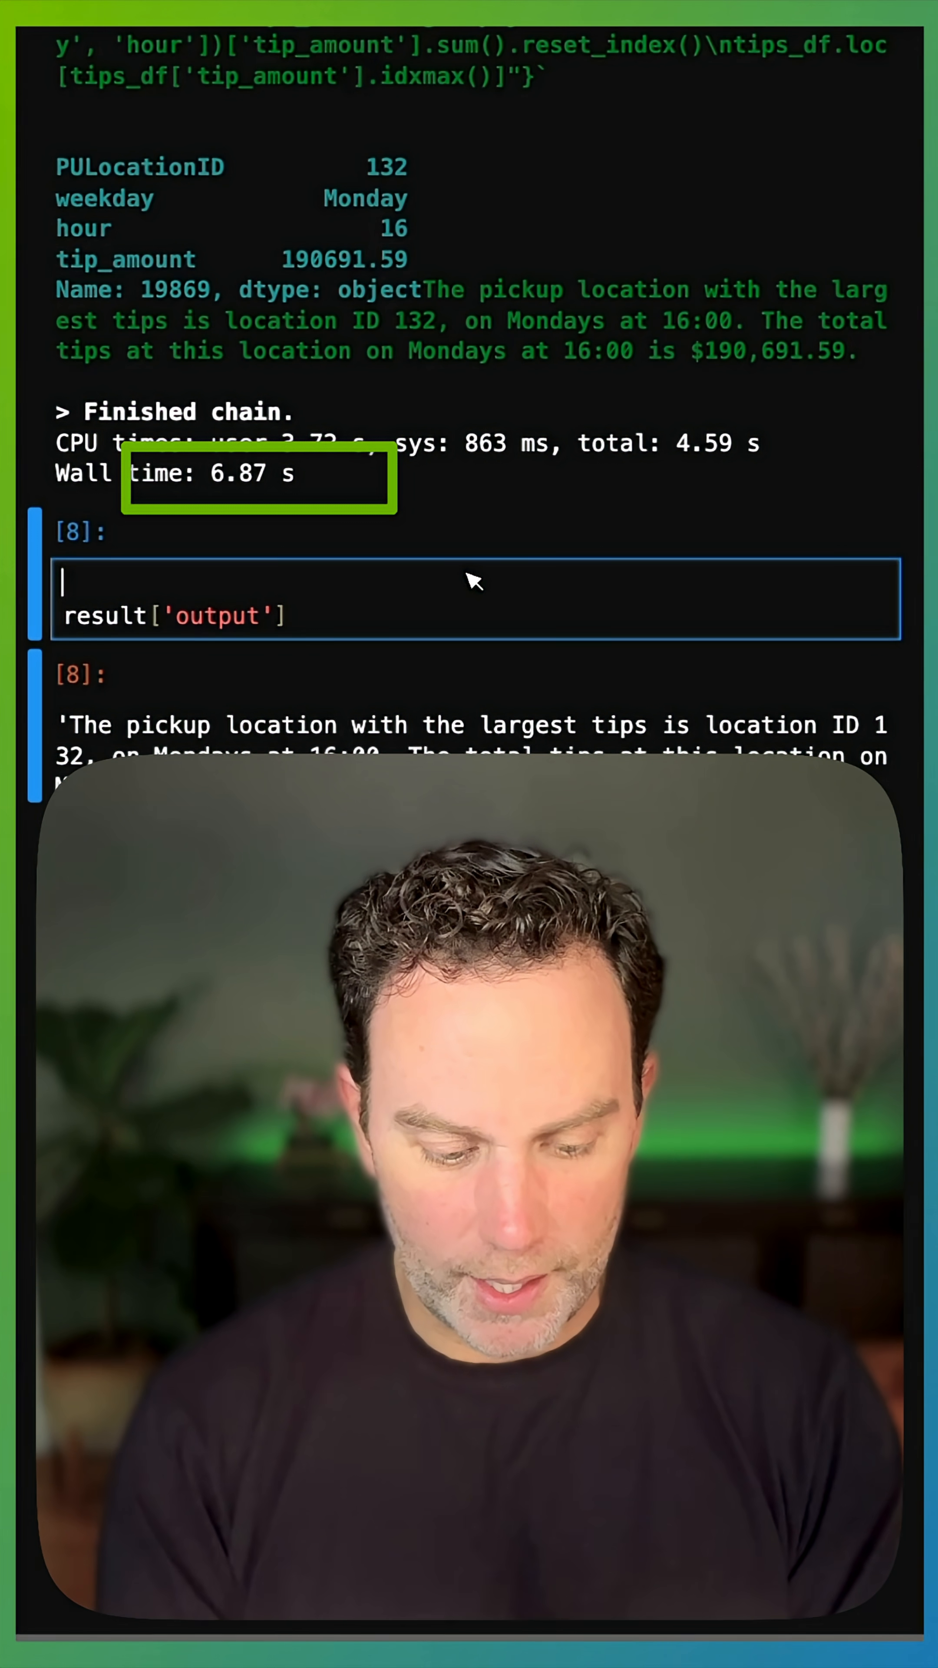
Step: Add the comment "# 6.87 – CPU" on the first line of the result['output'] cell
{"action": "type", "text": "# 6.87 -"}
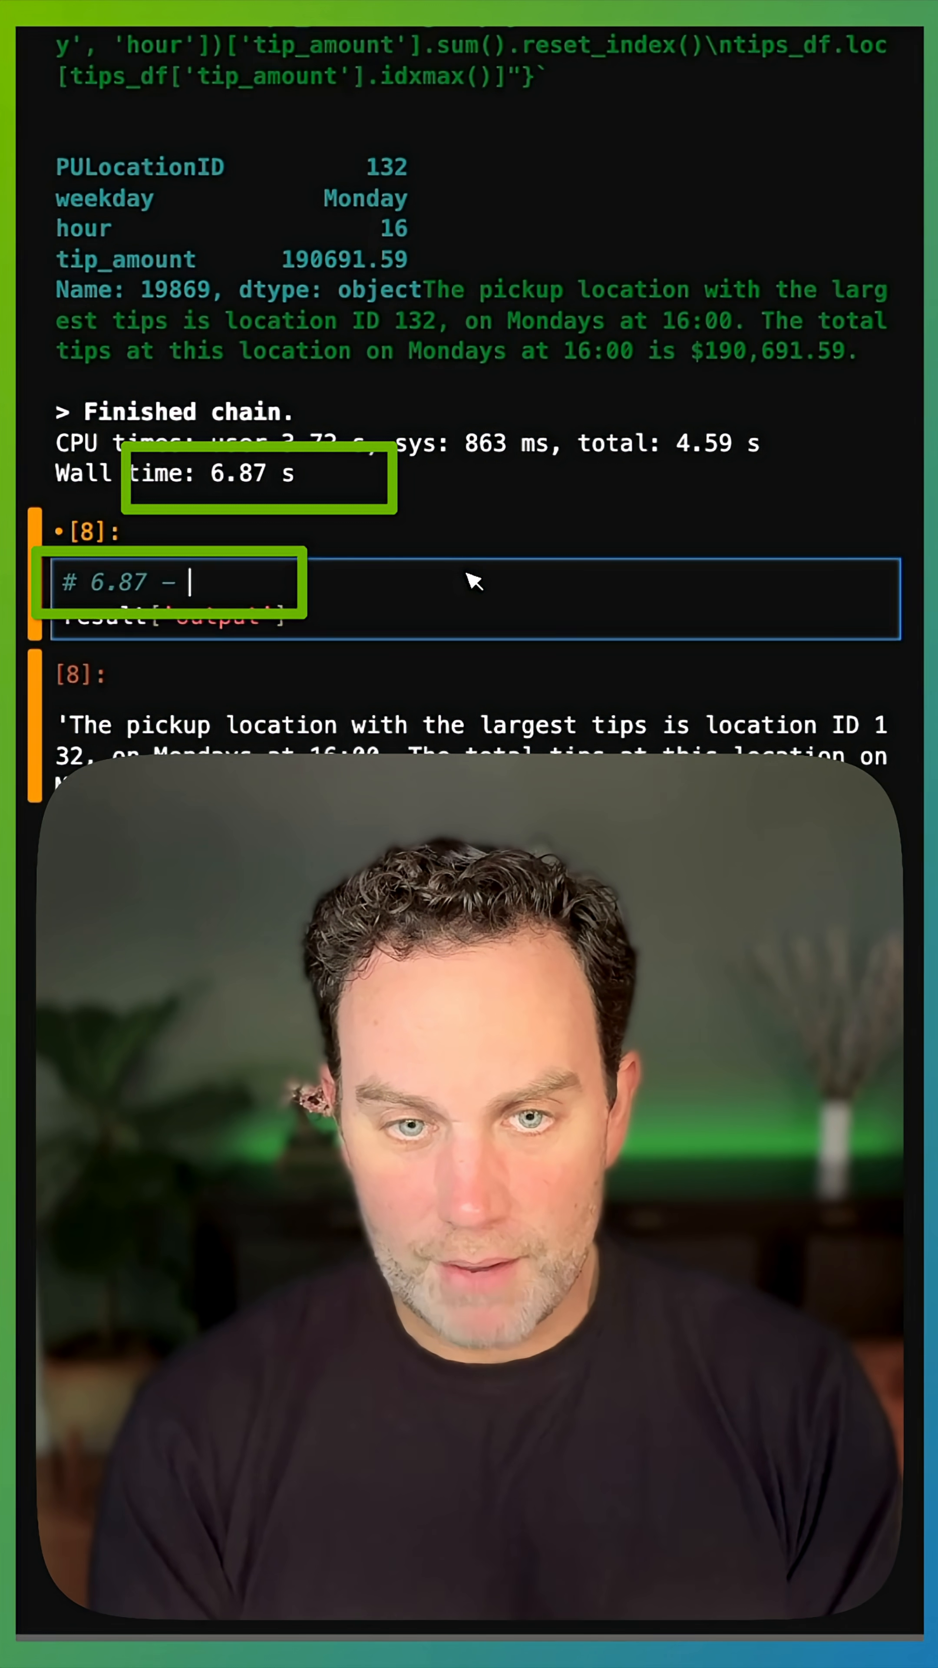
{"action": "type", "text": "CPU"}
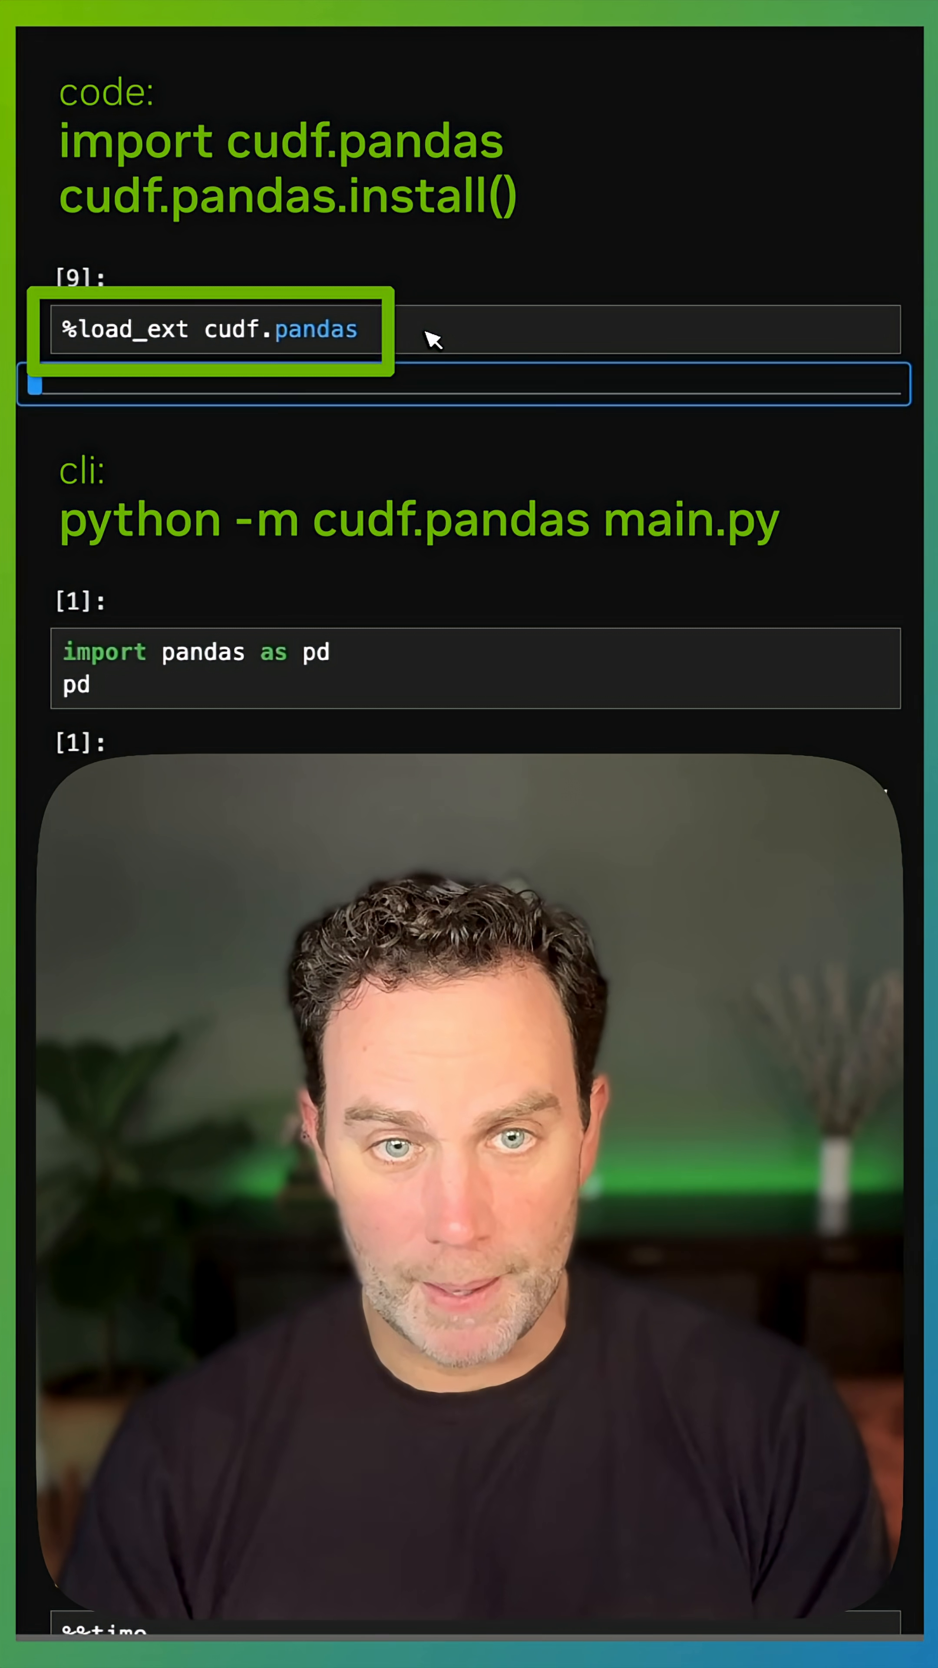
Step: Scroll to the %load_ext cudf.pandas cell and the data cells to re-run
{"action": "scroll", "scroll_direction": "down", "scroll_amount": 3}
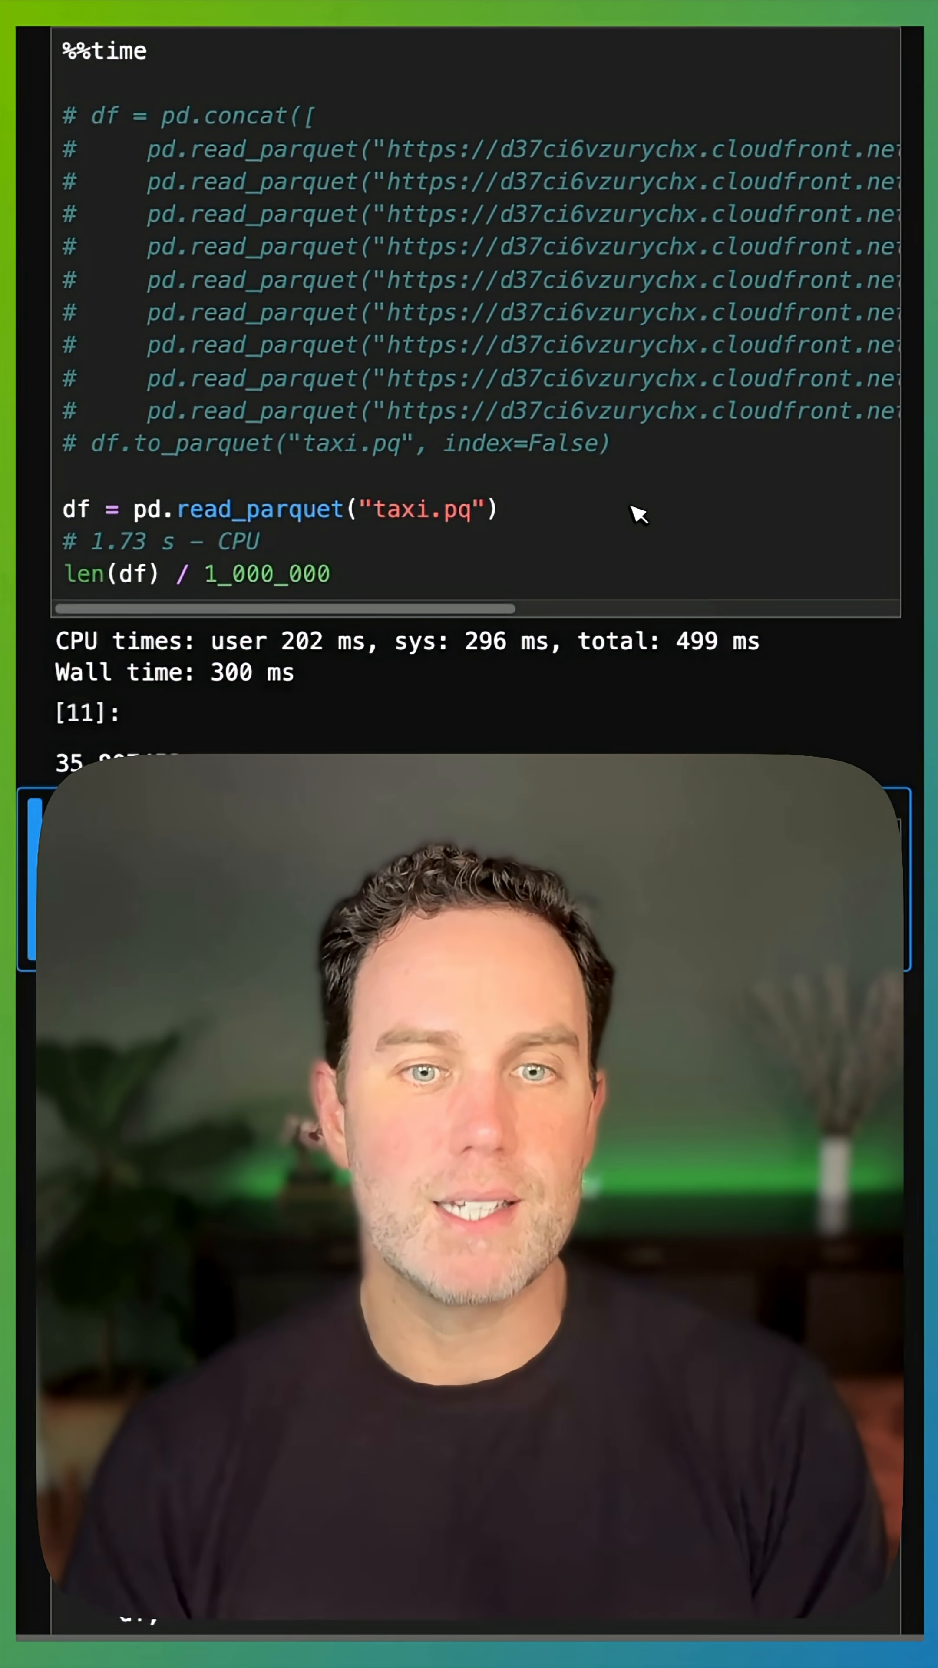
Step: Add the comment "# .300 s – GPU" under the 1.73 s CPU note
{"action": "scroll", "scroll_direction": "down", "scroll_amount": 3}
{"action": "type", "text": "#"}
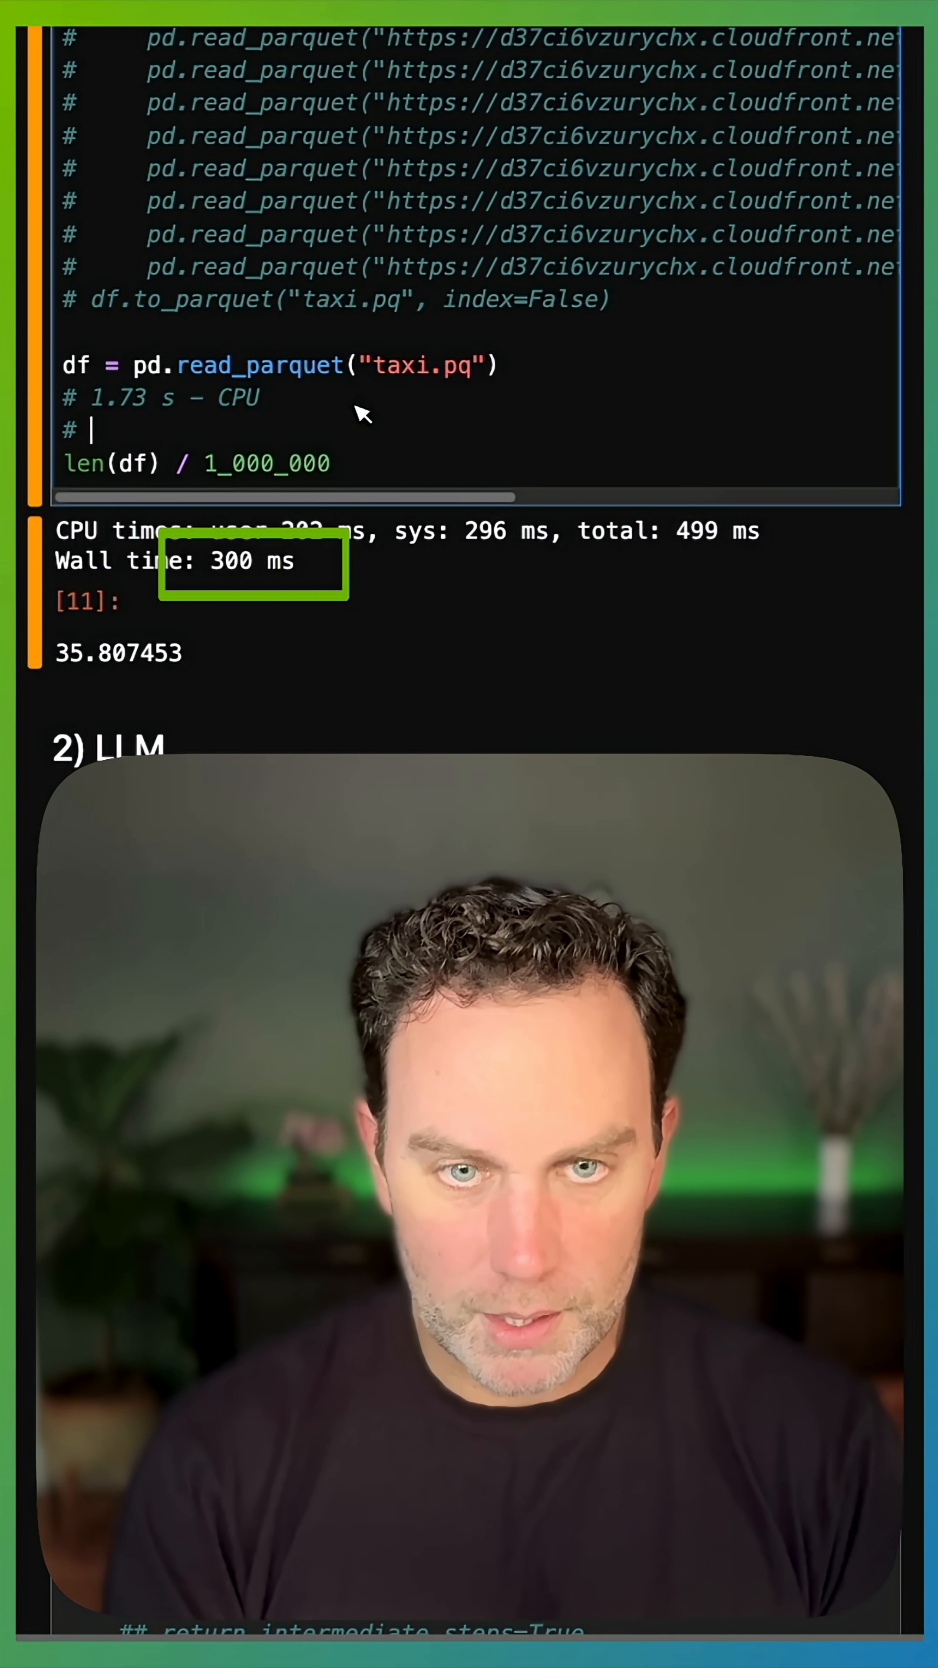
{"action": "type", "text": ".300"}
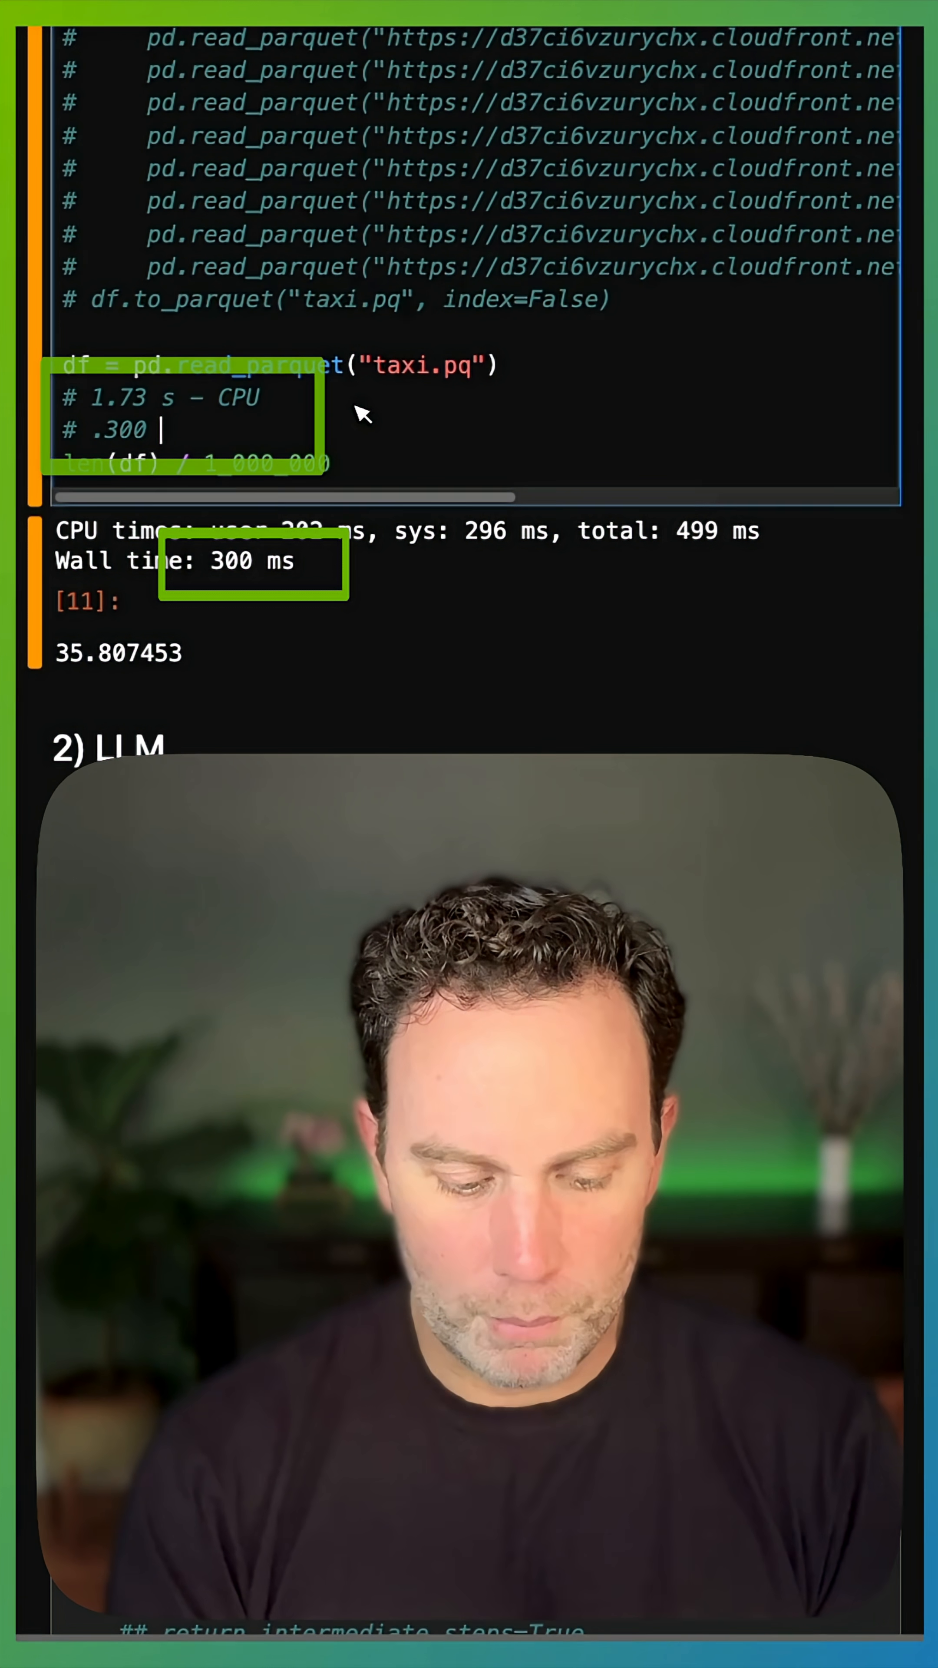
{"action": "type", "text": "s - GPU"}
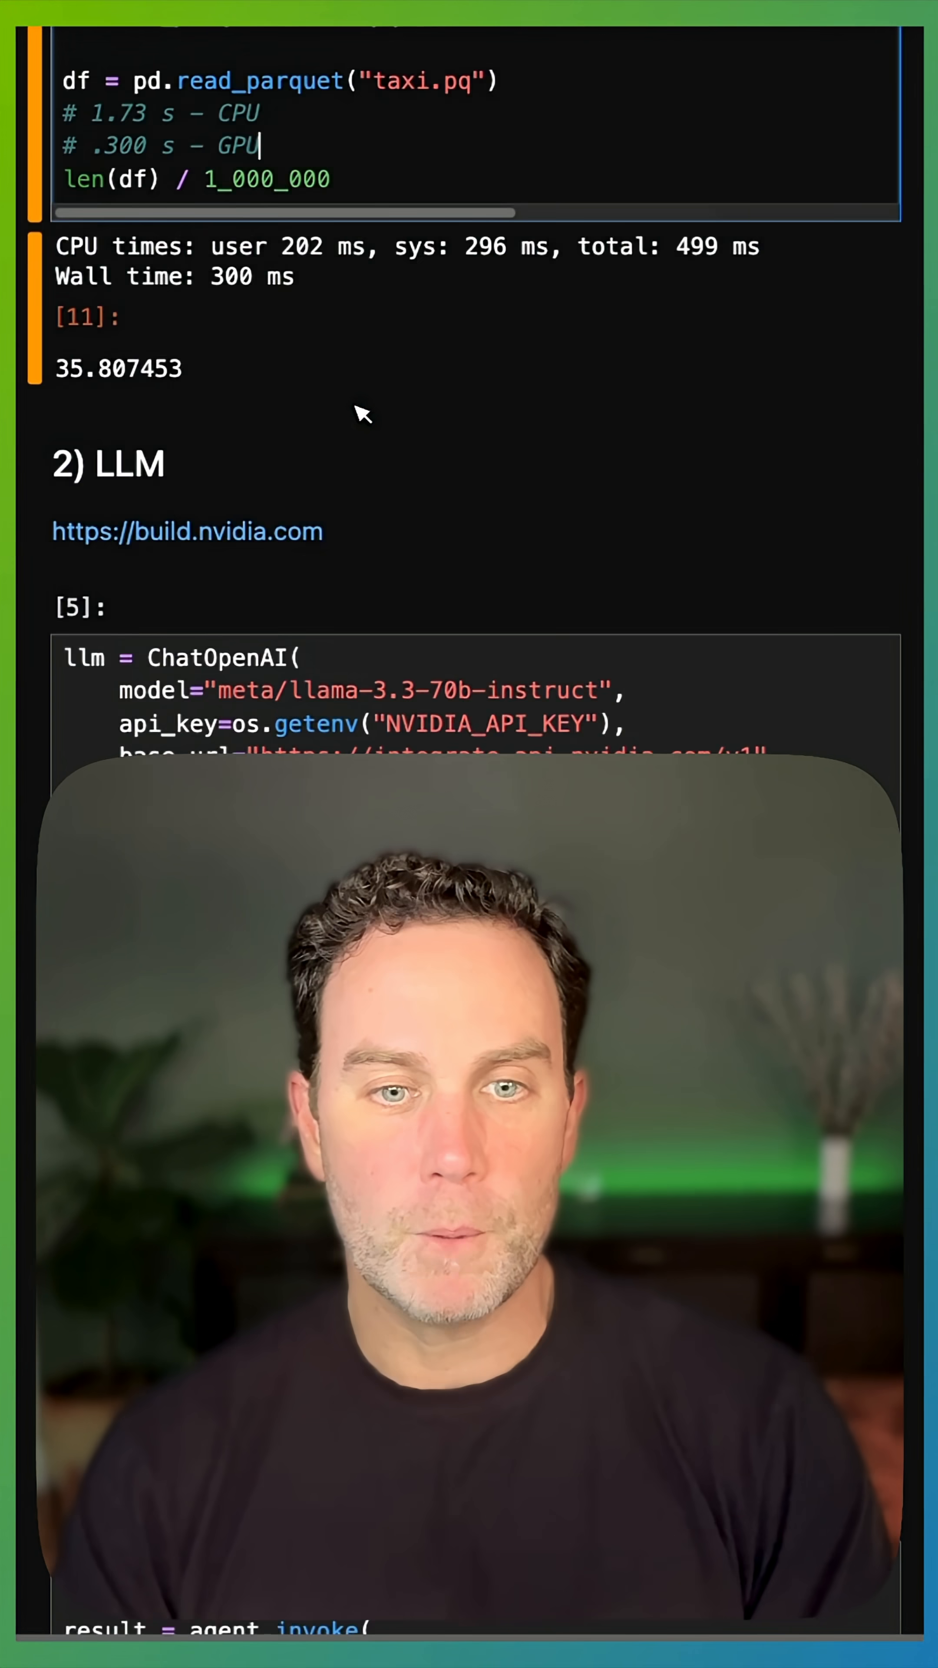
Step: Select the df argument in the agent cell and scroll to the agent.invoke timing cell
{"action": "scroll", "scroll_direction": "down", "scroll_amount": 3}
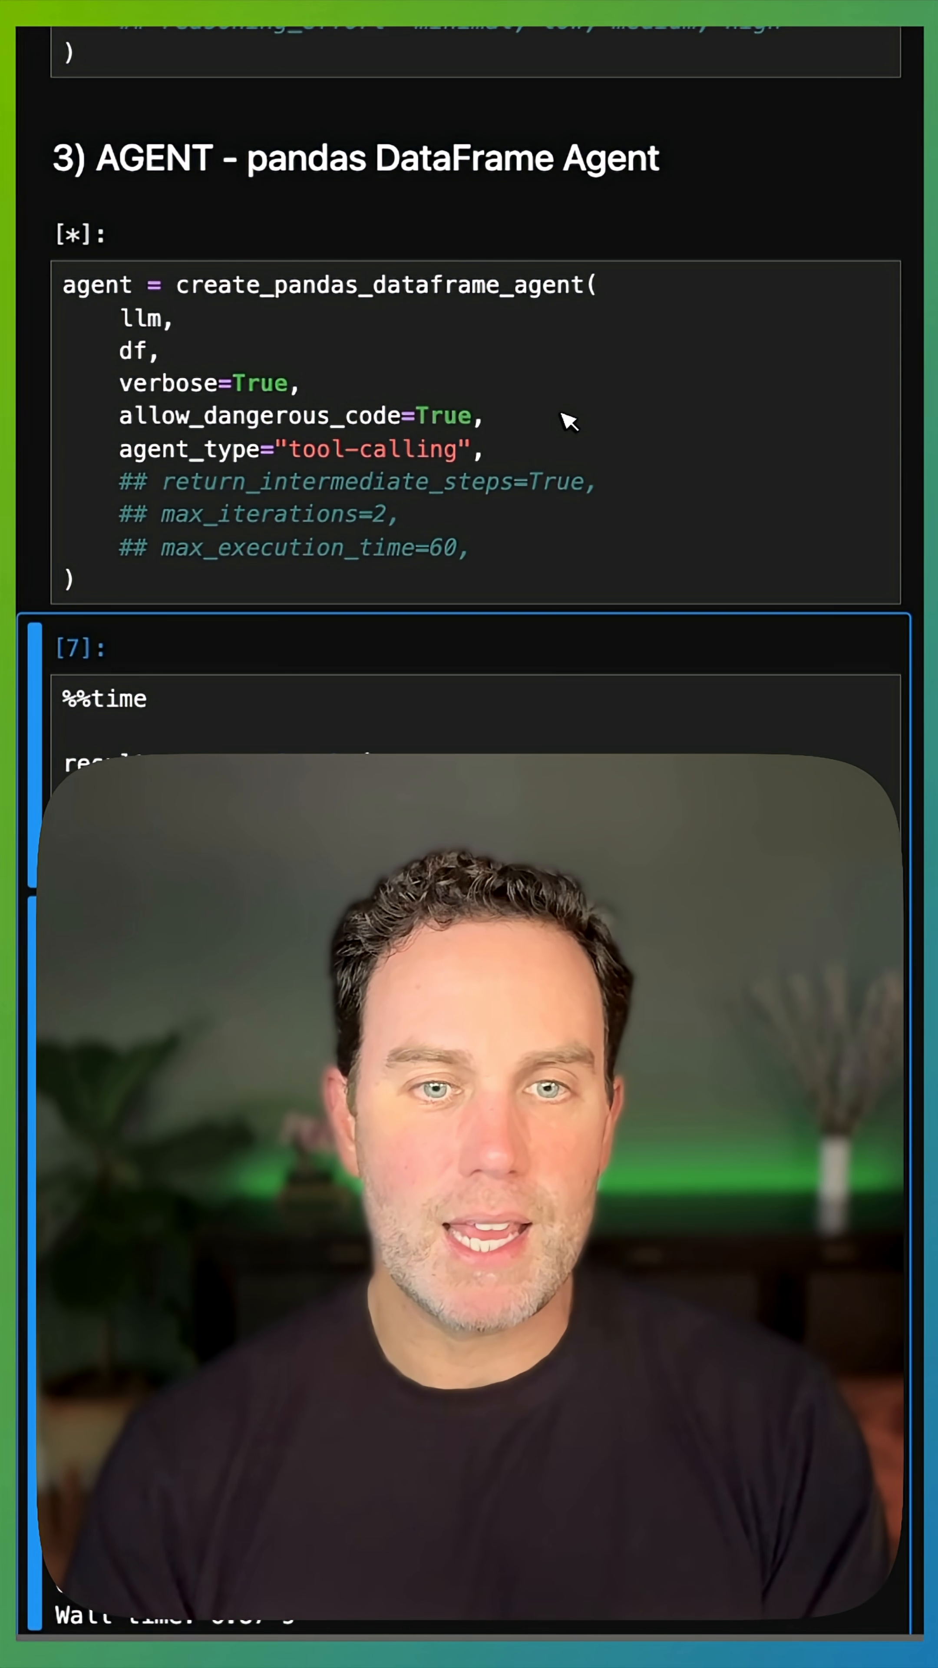
{"action": "double_click", "coordinate": [135, 350]}
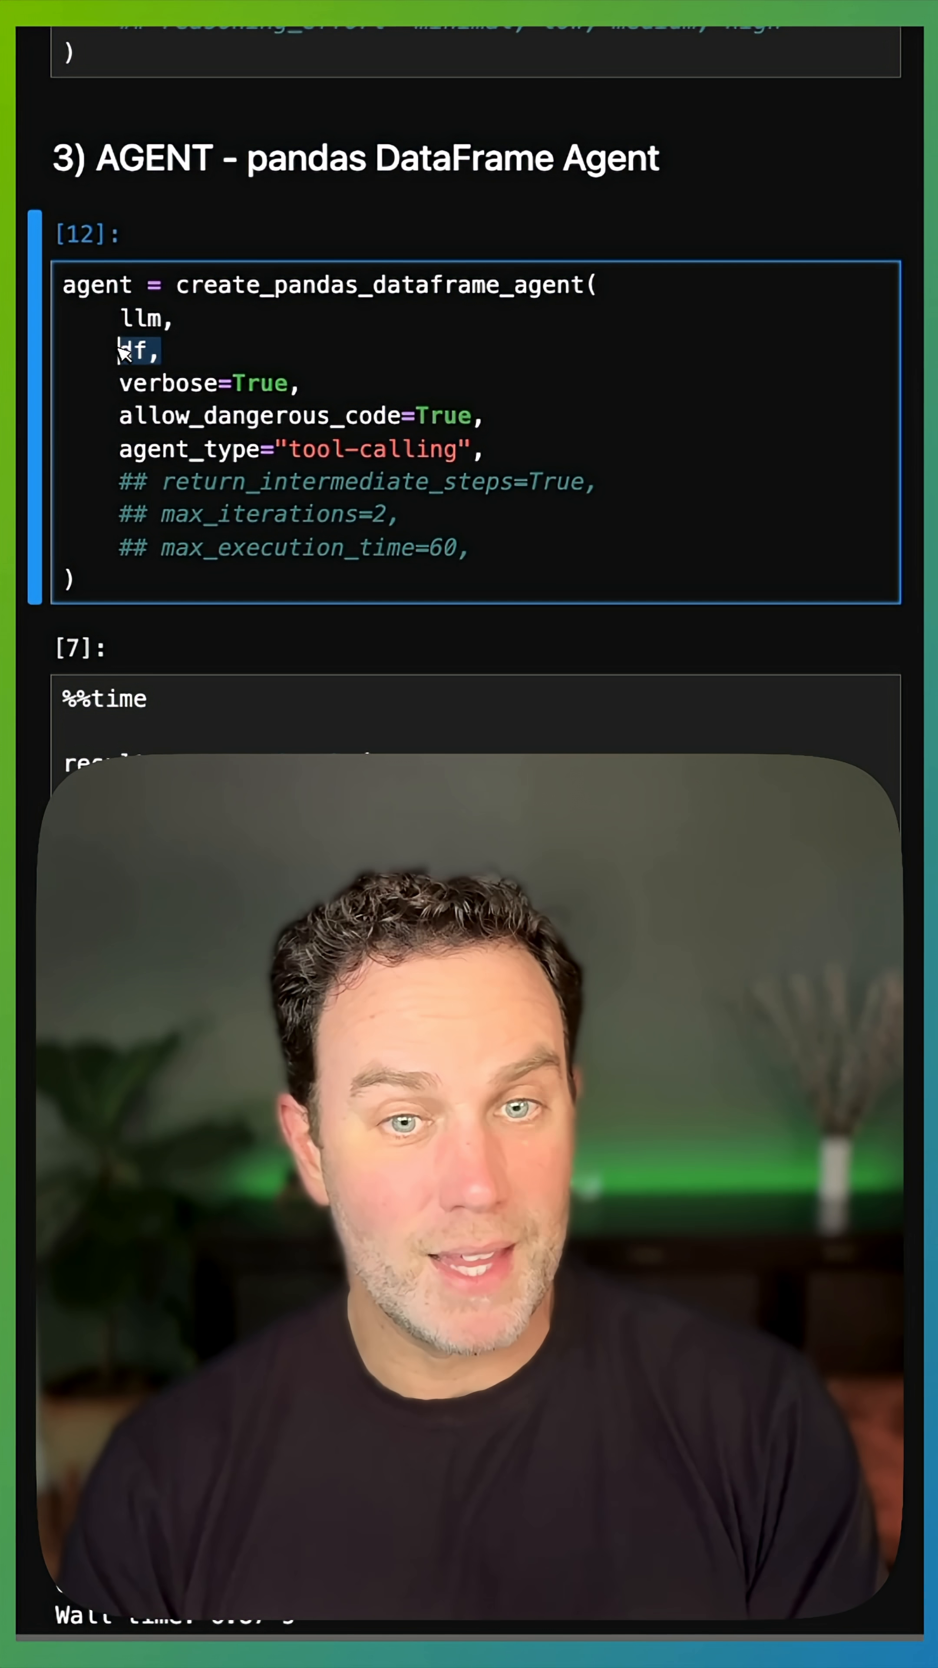
{"action": "scroll", "scroll_direction": "down", "scroll_amount": 3}
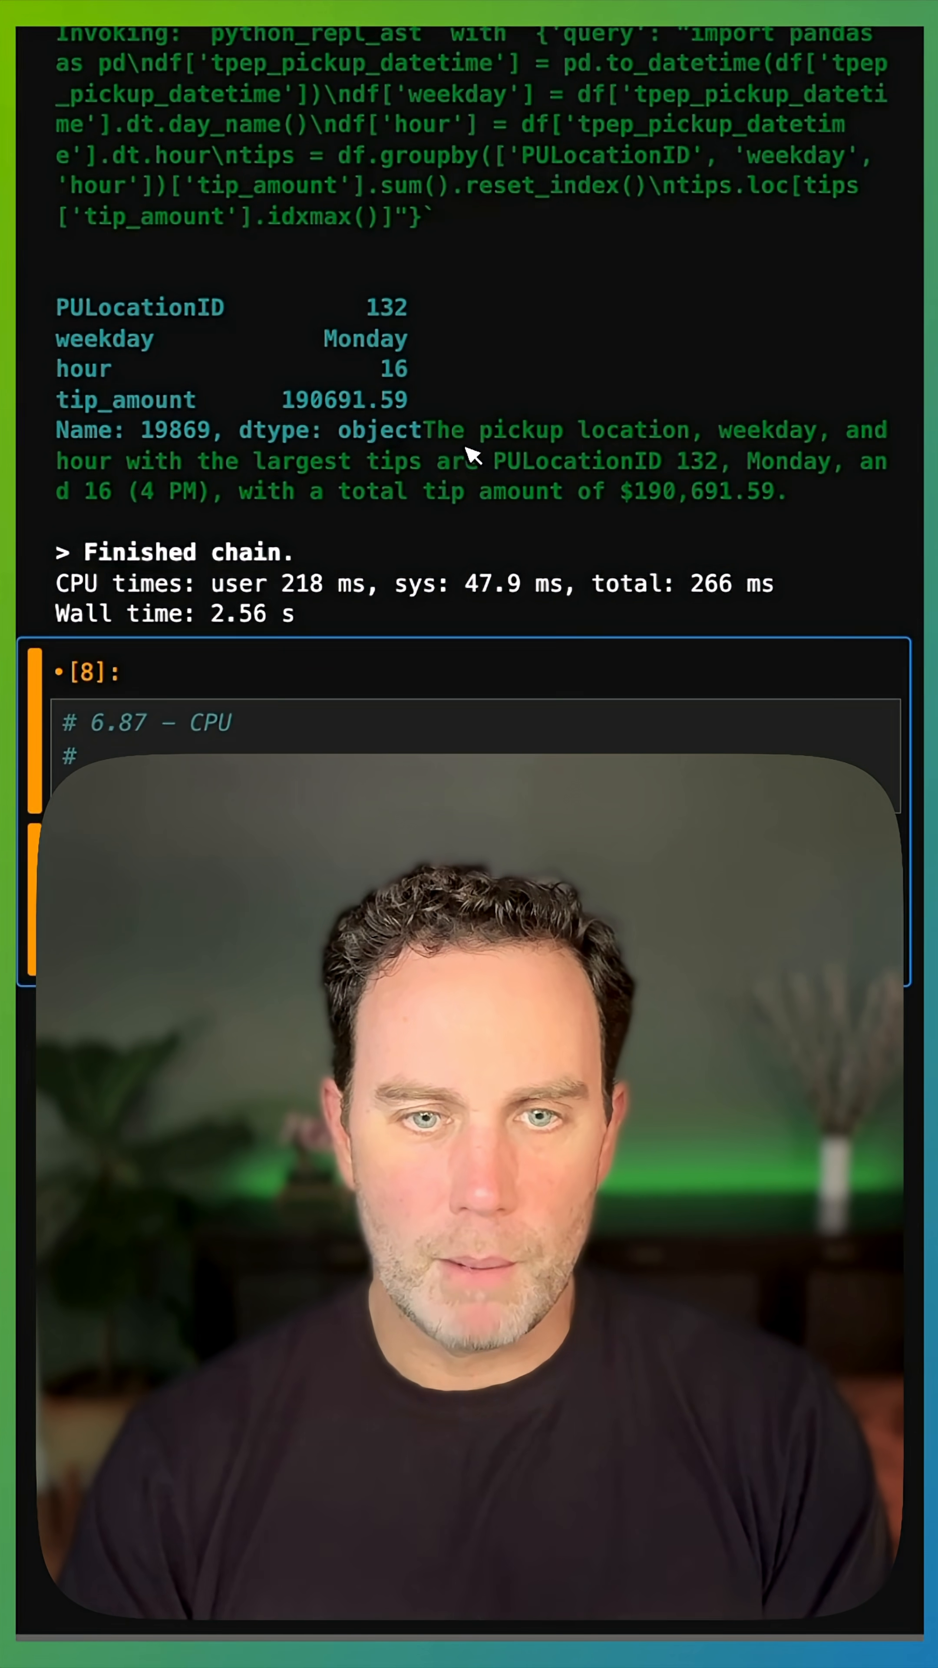
Step: Add the comment "# 2.56 s – GPU" on the second line of the result['output'] cell
{"action": "type", "text": "result['output']"}
{"action": "type", "text": " 2.56 s -"}
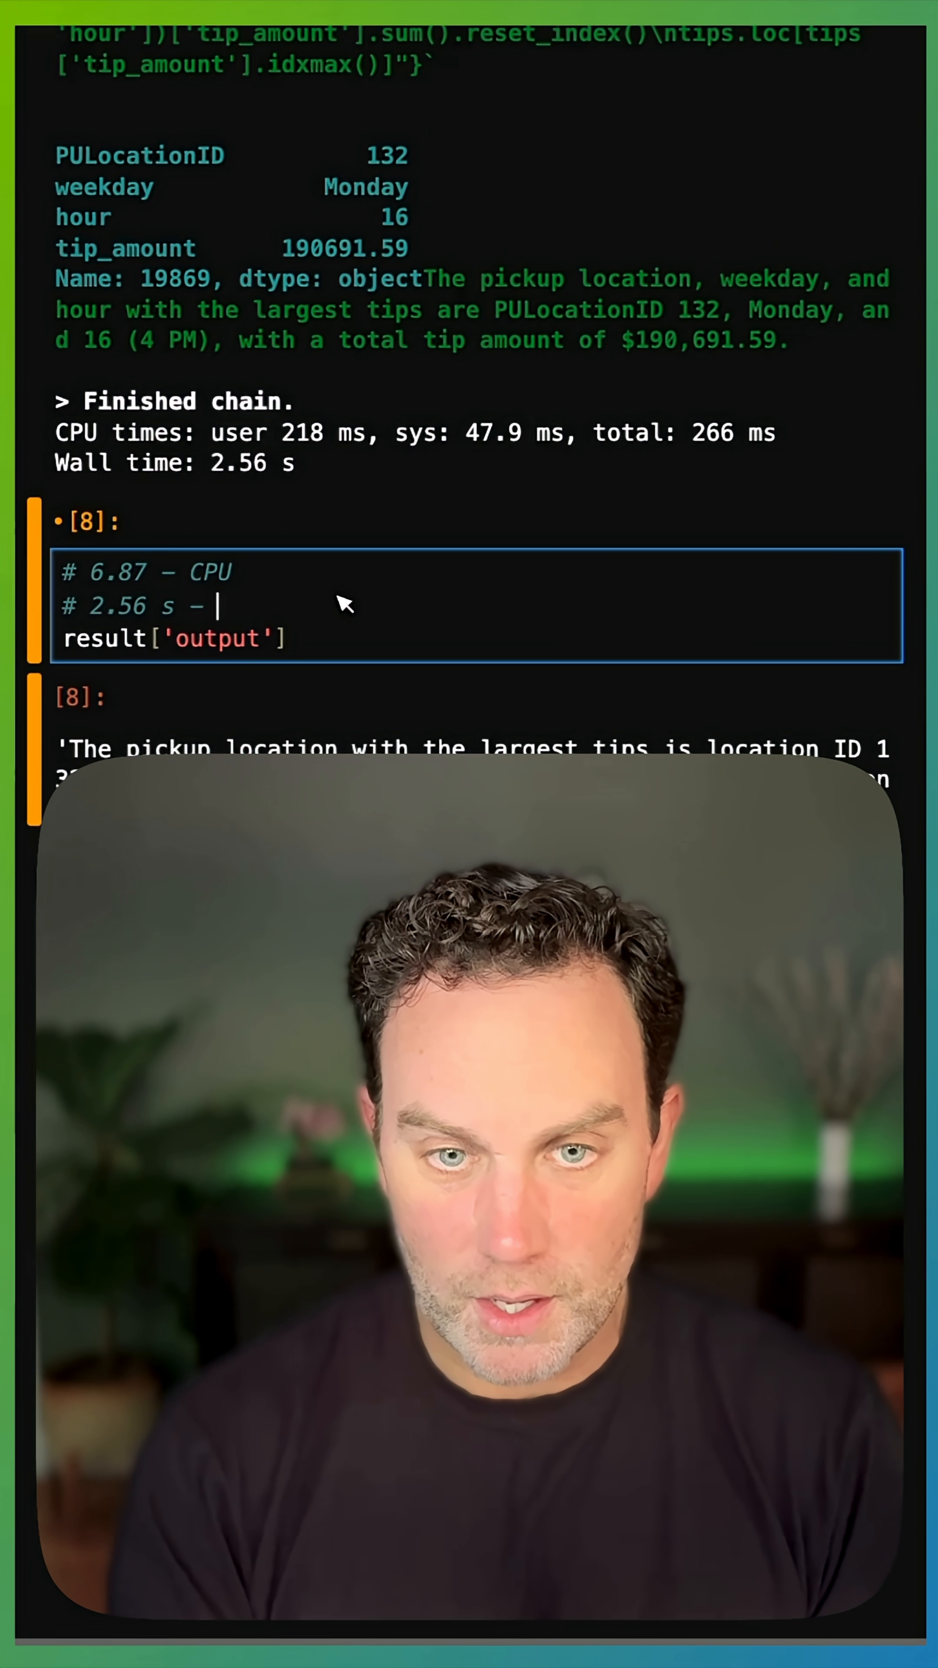
{"action": "type", "text": "GPU"}
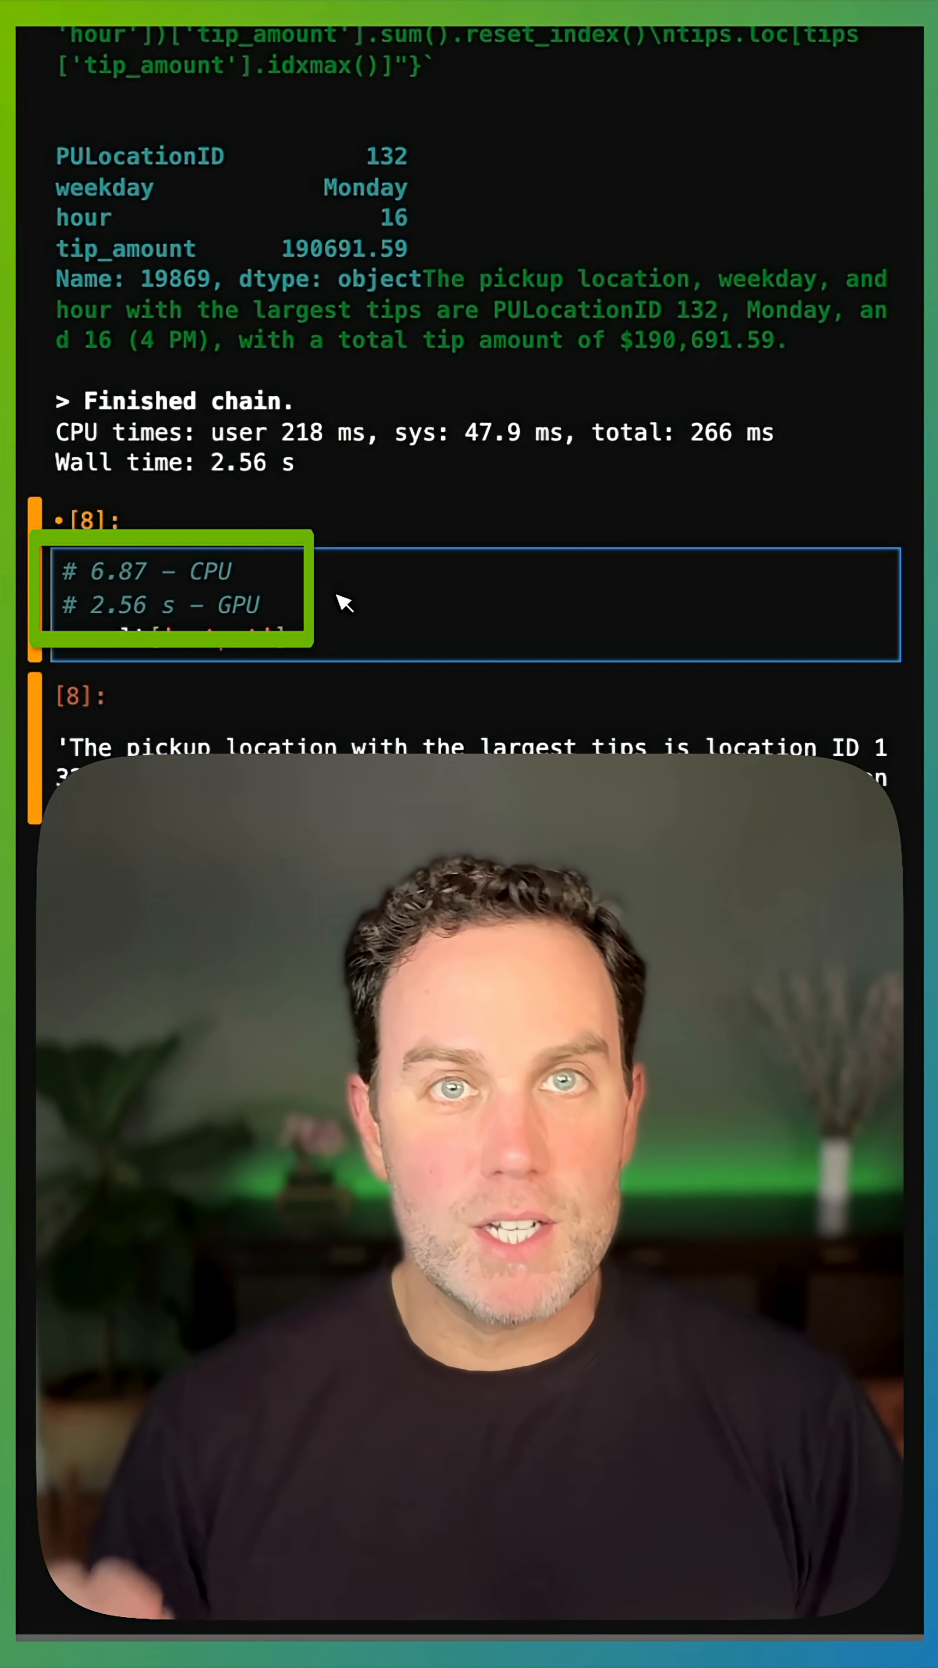
{"action": "type", "text": "result['output']"}
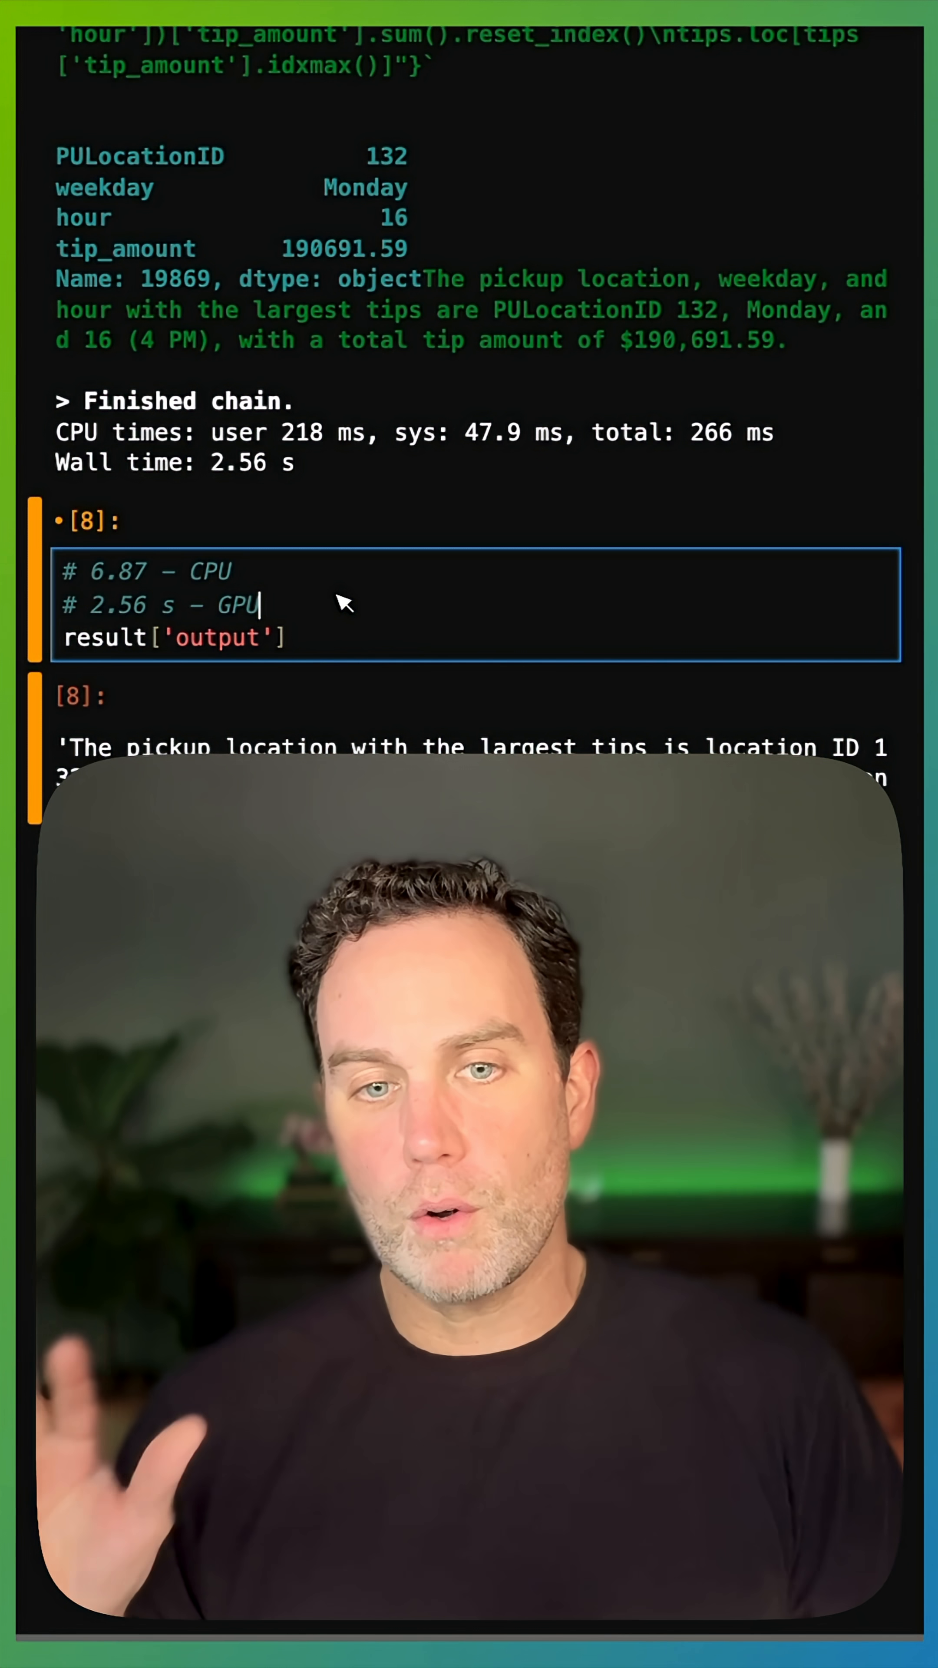